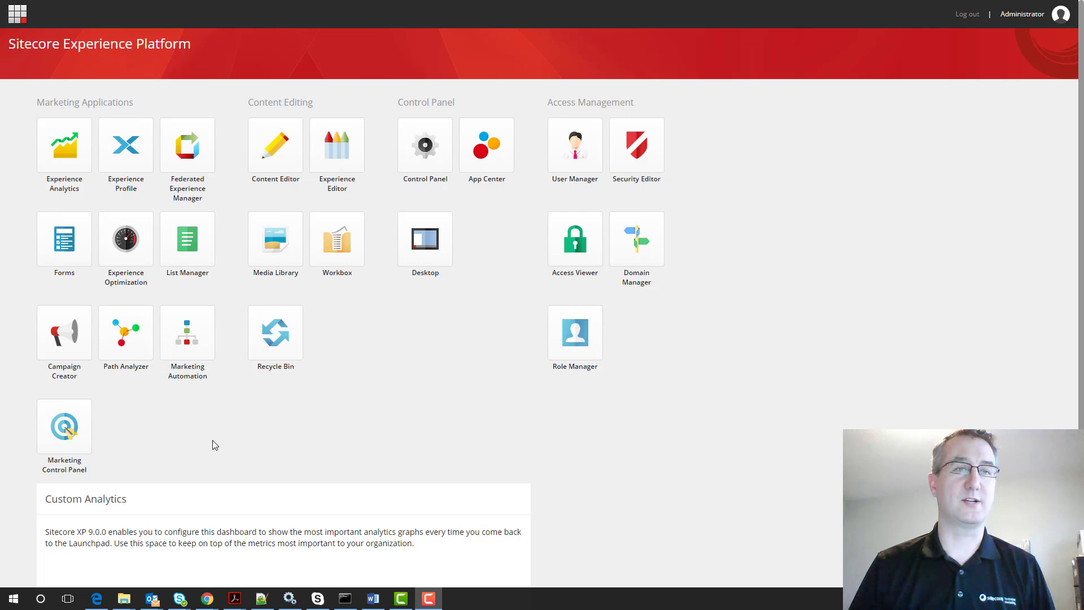
Open the Marketing Automation app from the Launchpad tile
click(187, 332)
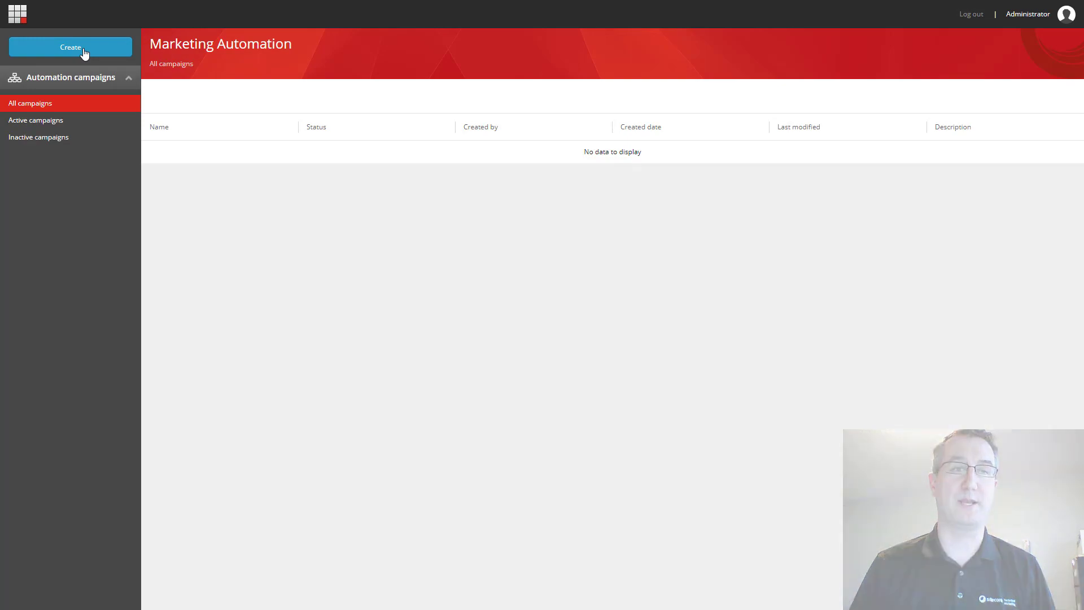
Create a new campaign canvas with only Start and End points
click(70, 47)
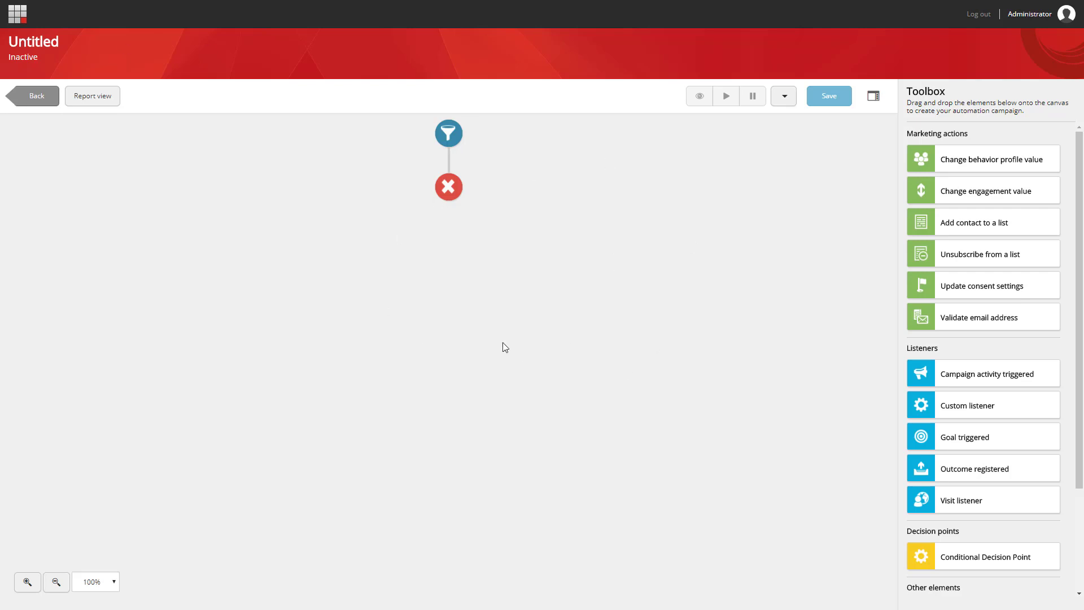
mouse_move(509, 350)
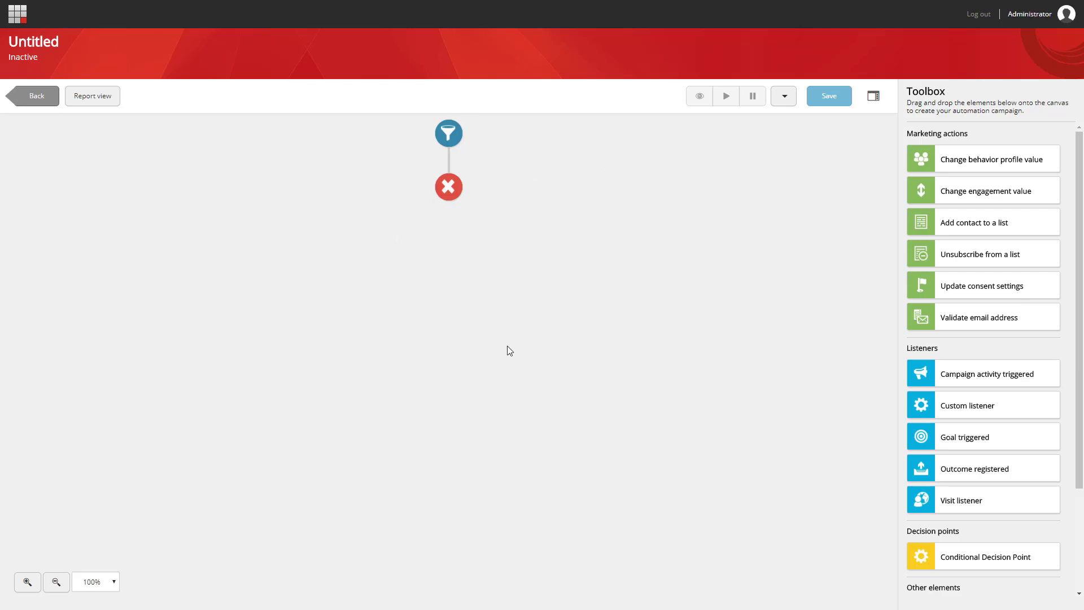
mouse_move(875, 283)
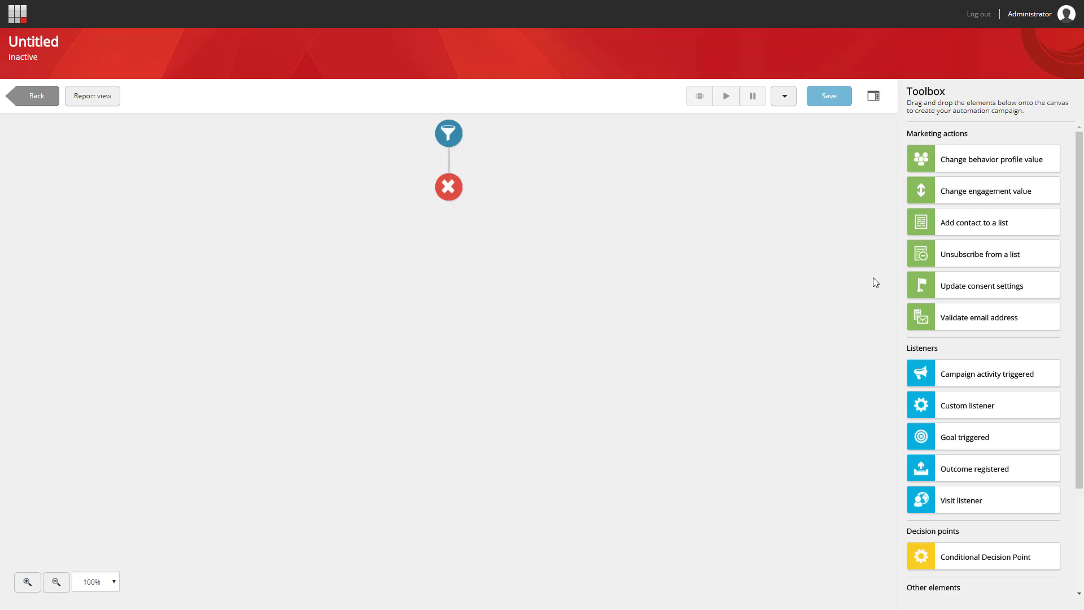
mouse_move(1063, 192)
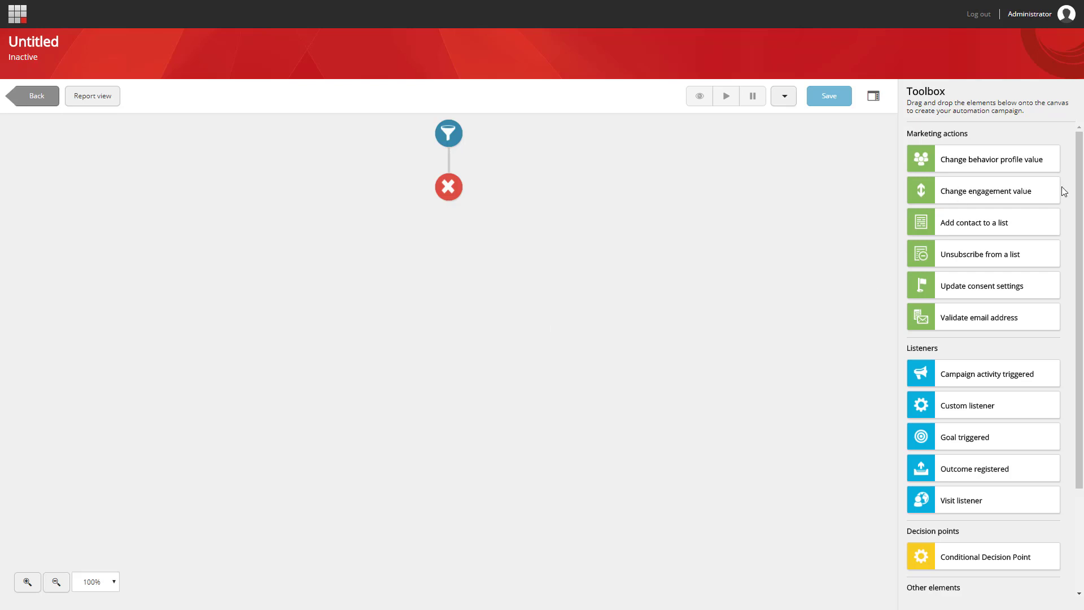
scroll(down, 3)
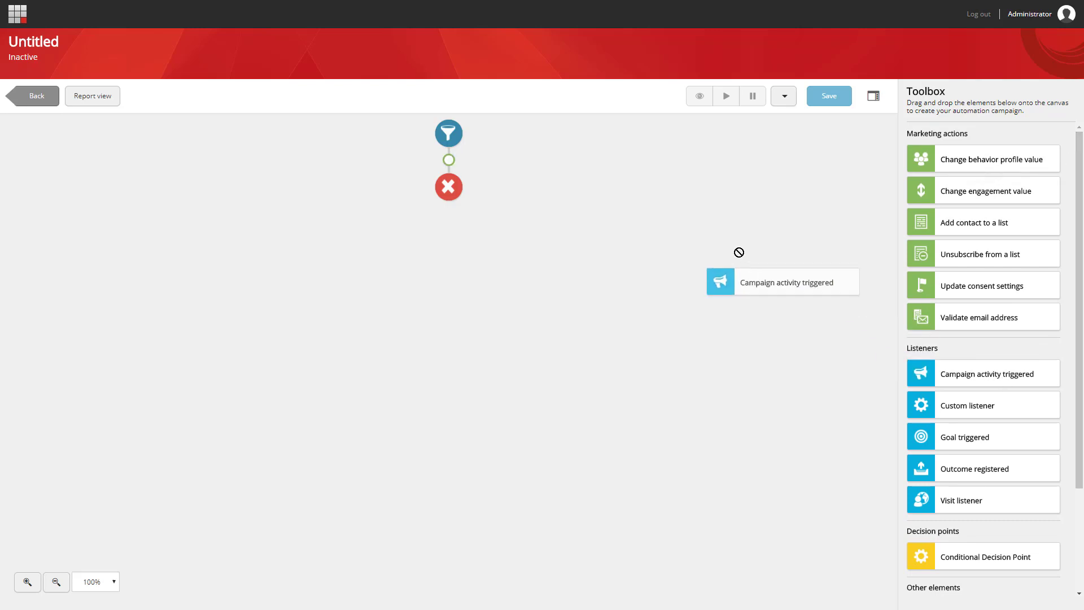
Add Campaign activity triggered, then Change behavior profile value before it
drag(782, 282, 430, 159)
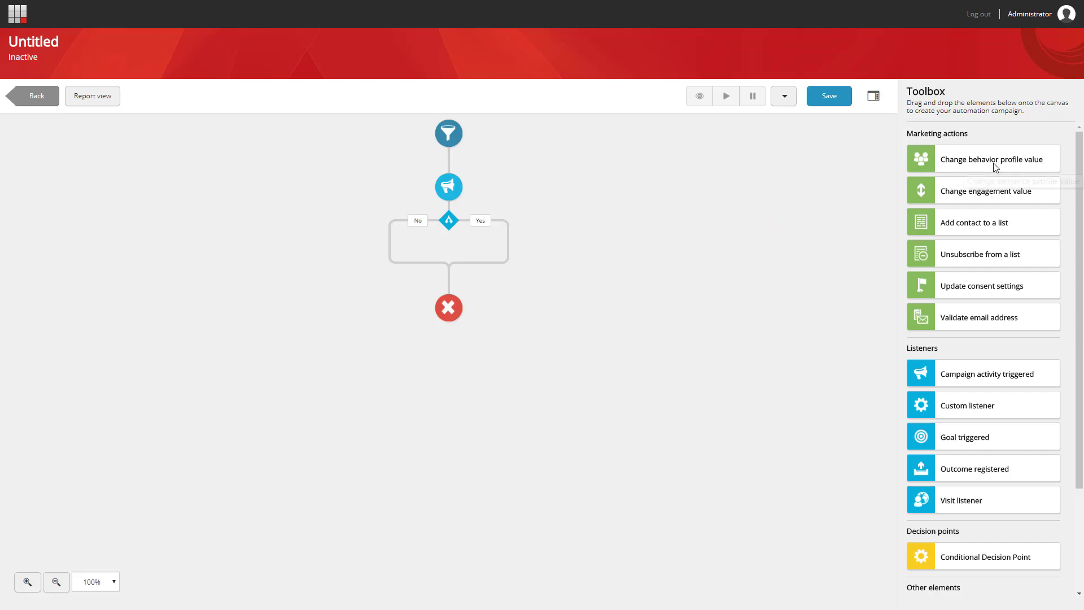
drag(992, 158, 448, 158)
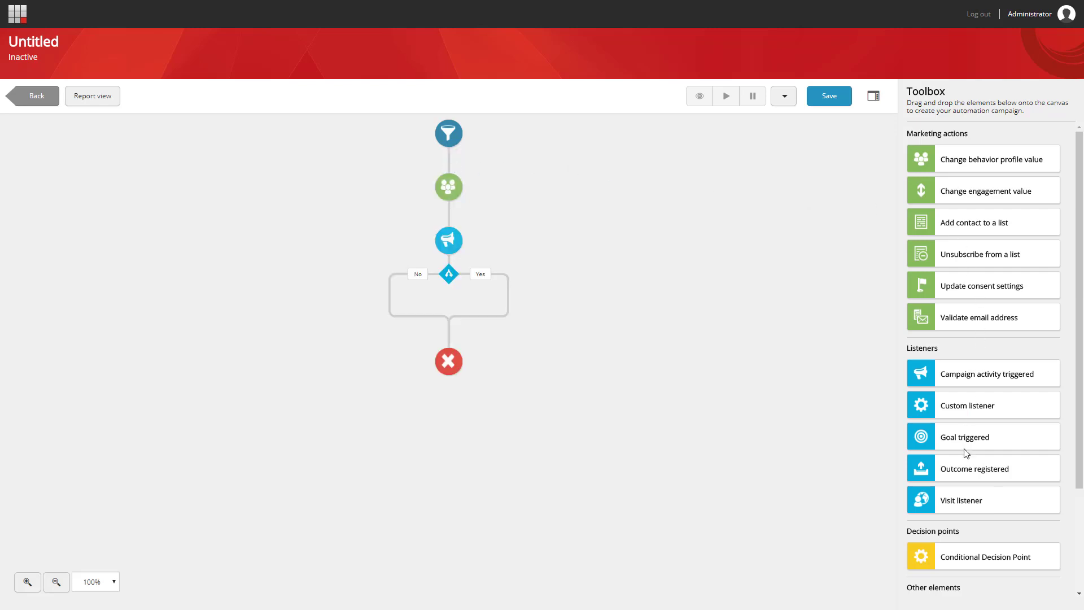
mouse_move(980, 492)
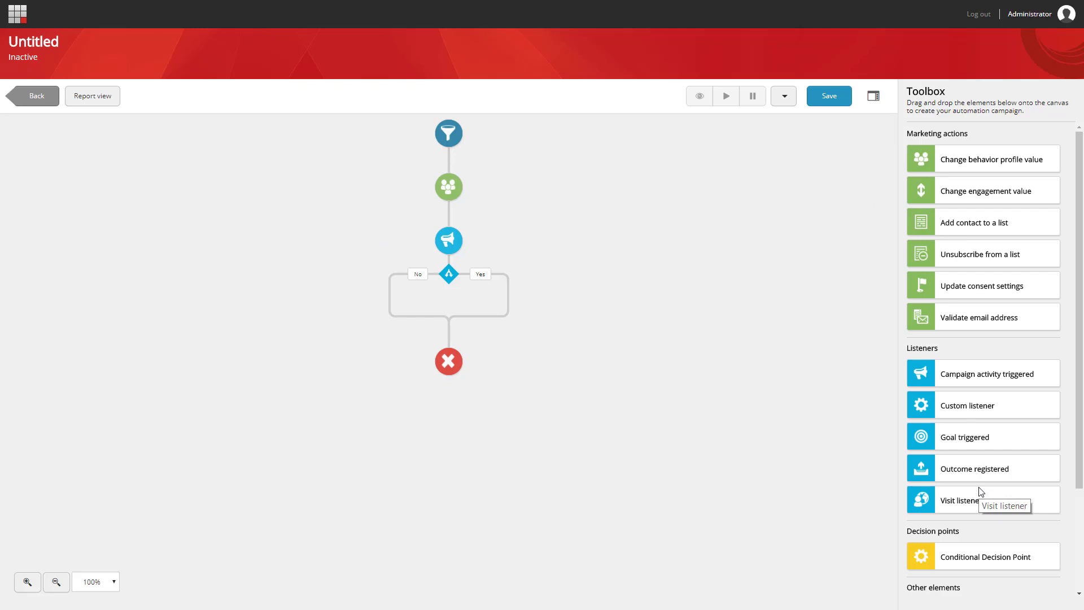
mouse_move(973, 570)
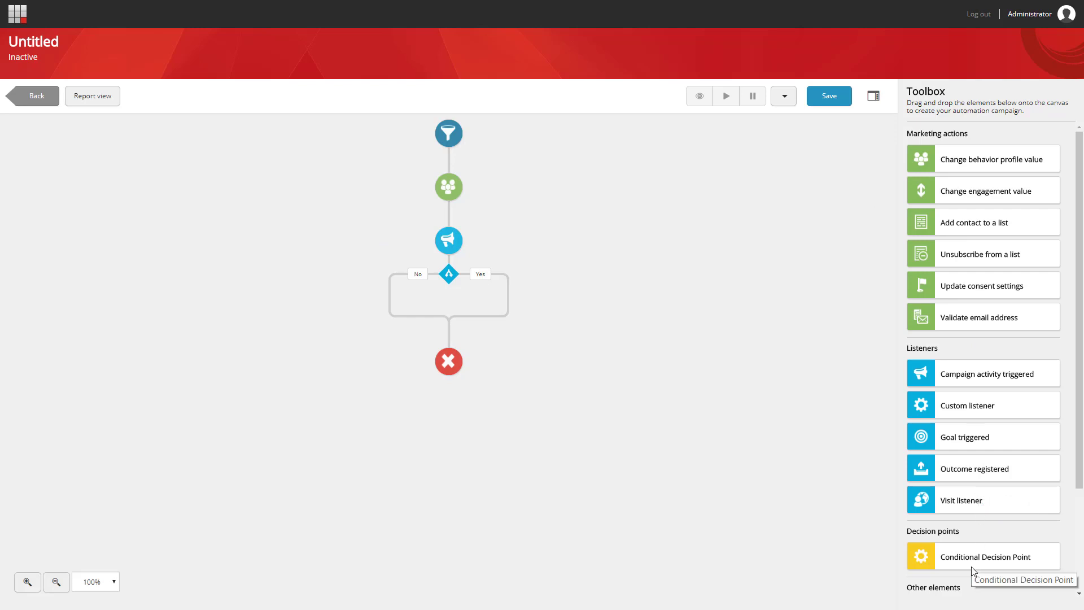
mouse_move(980, 568)
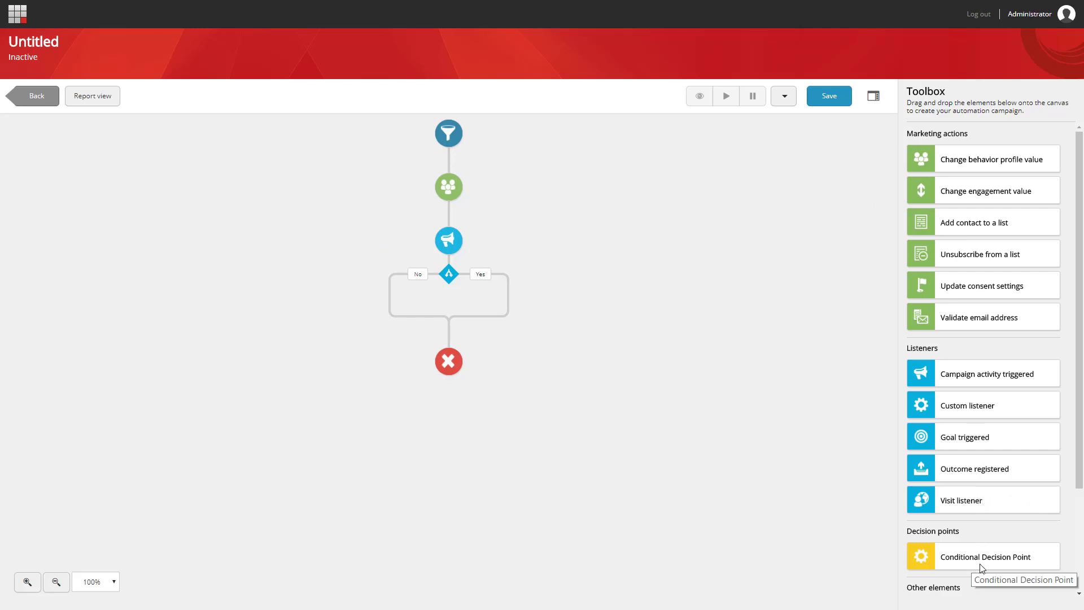
Add a Conditional Decision Point with Delay on No, and Validate email address on Yes
drag(987, 556, 591, 355)
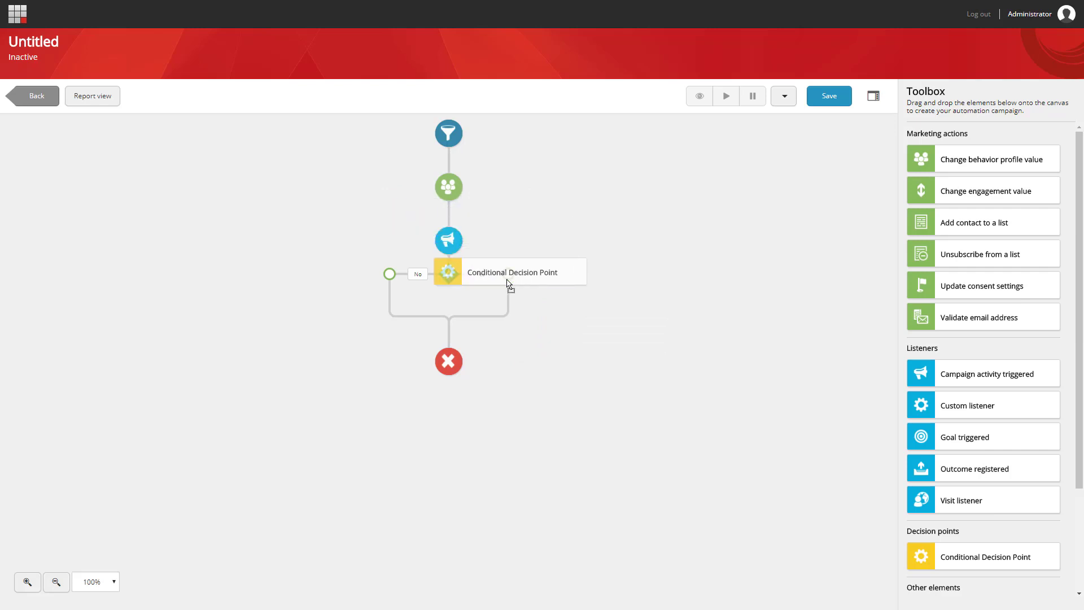
drag(508, 272, 391, 268)
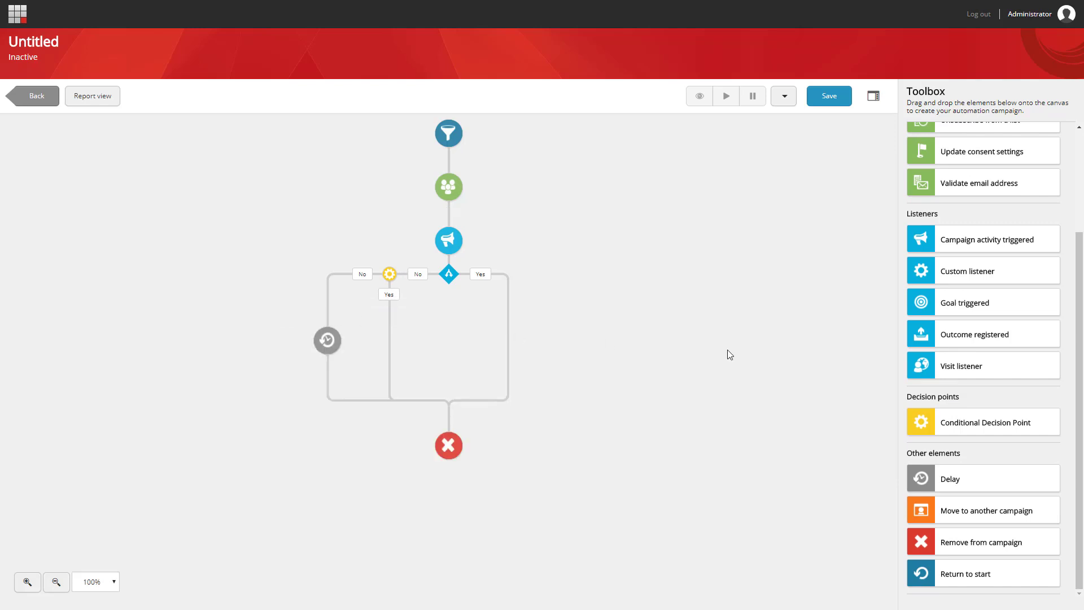
mouse_move(934, 385)
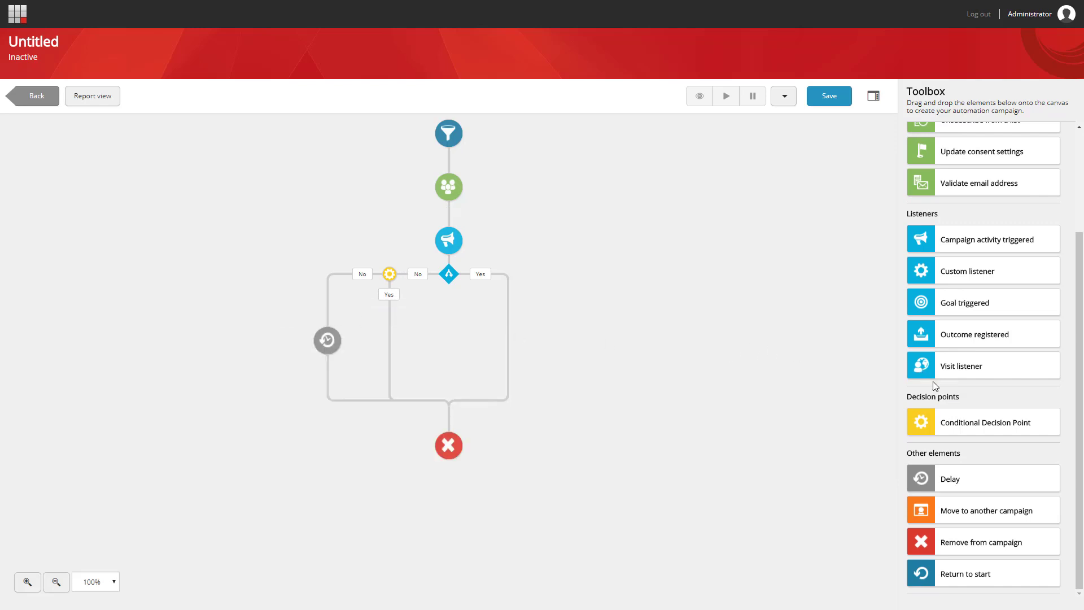
mouse_move(964, 225)
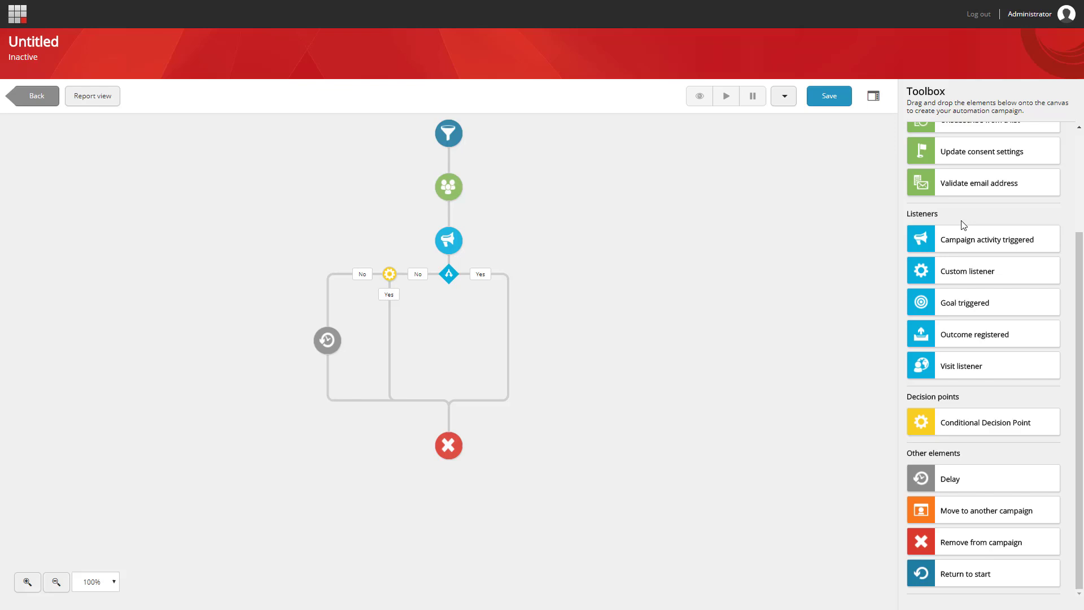
drag(979, 183, 515, 315)
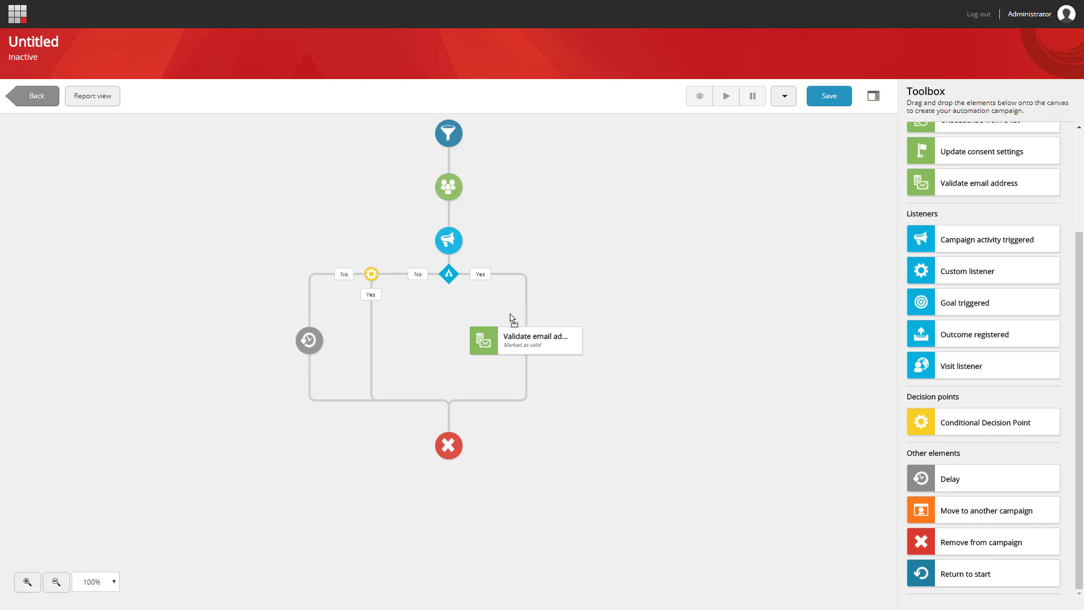
mouse_move(463, 200)
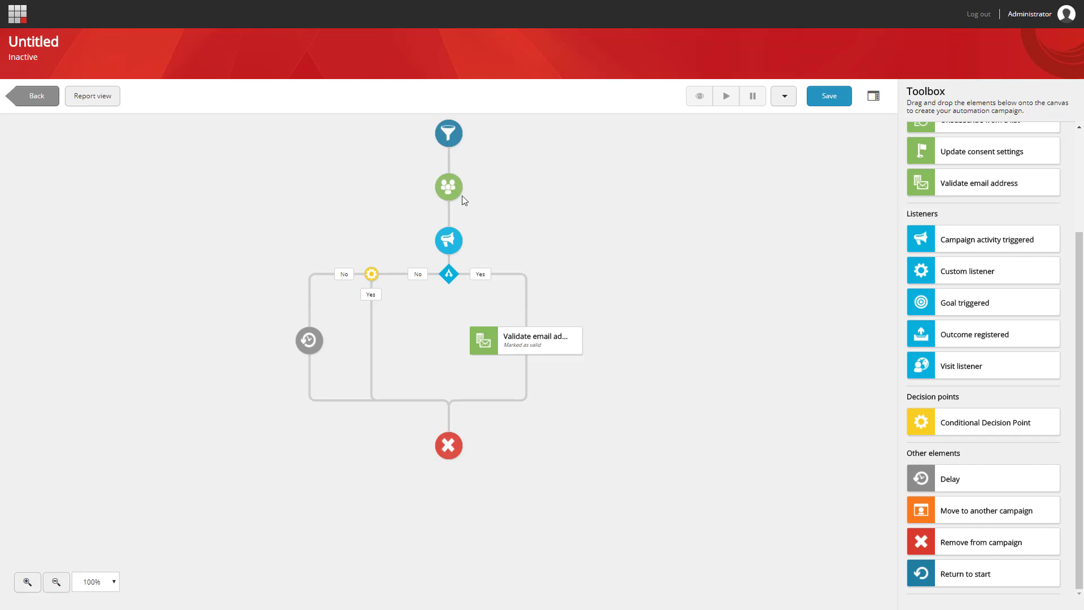
Open the Change behavior profile value settings and view the profile key options
click(448, 185)
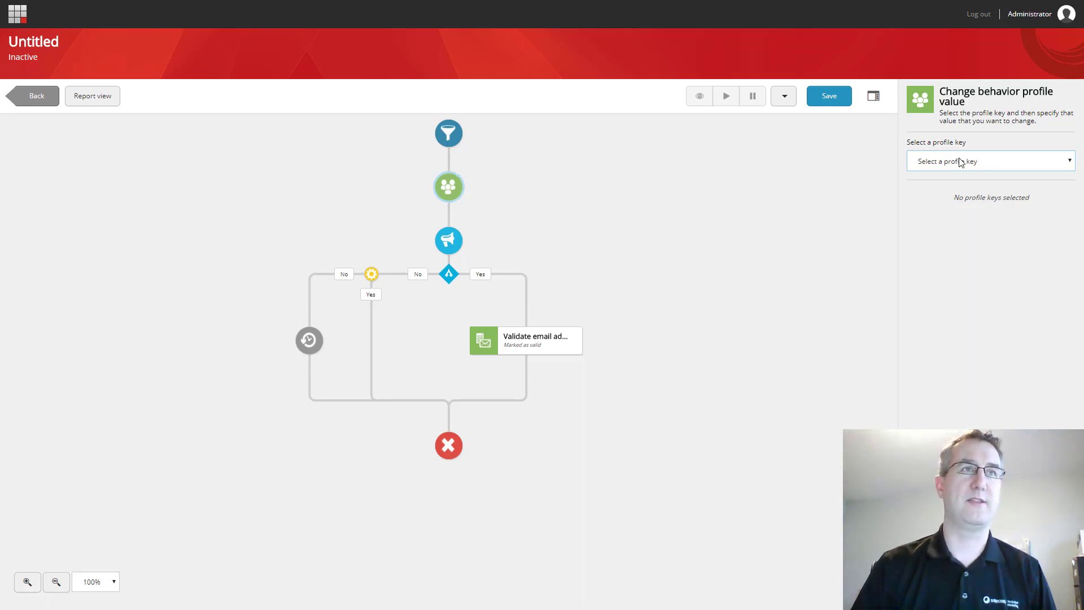
click(990, 161)
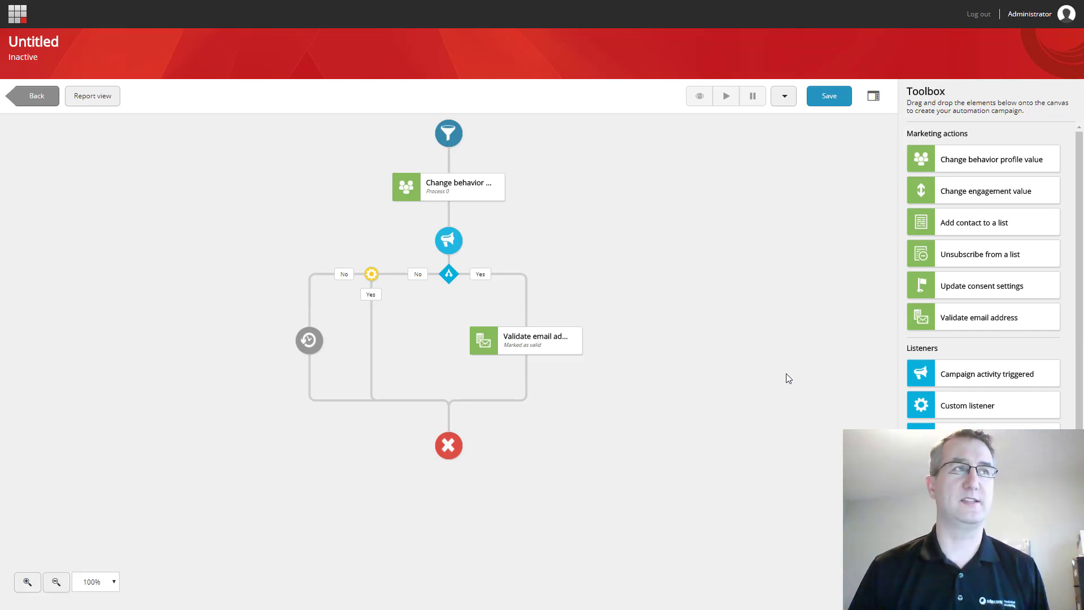
mouse_move(577, 183)
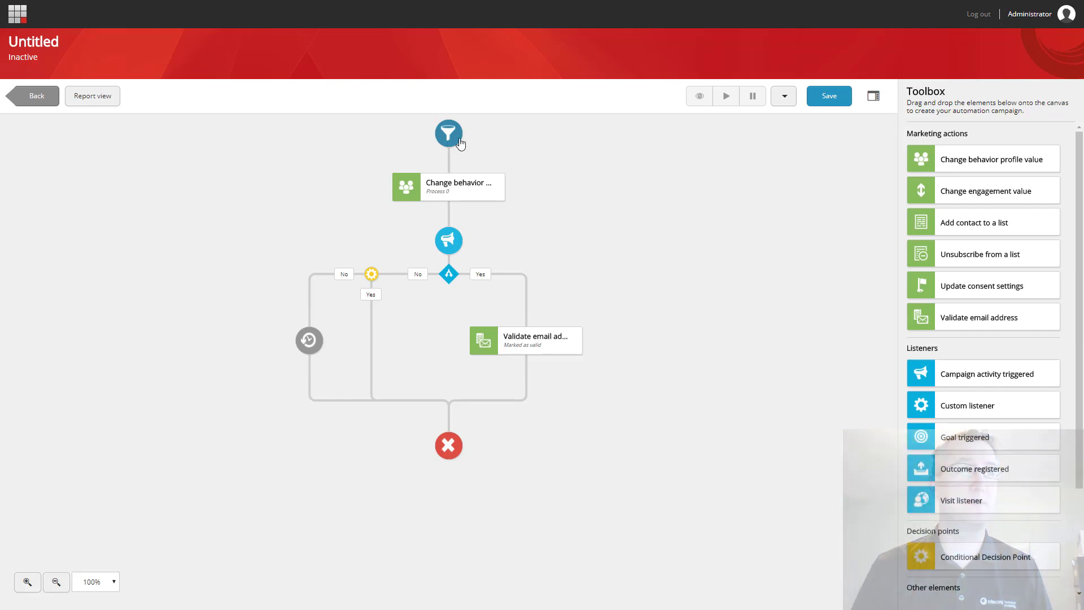
Browse the Start node's event and outcome lists, then choose 'meet specified rules'
click(447, 133)
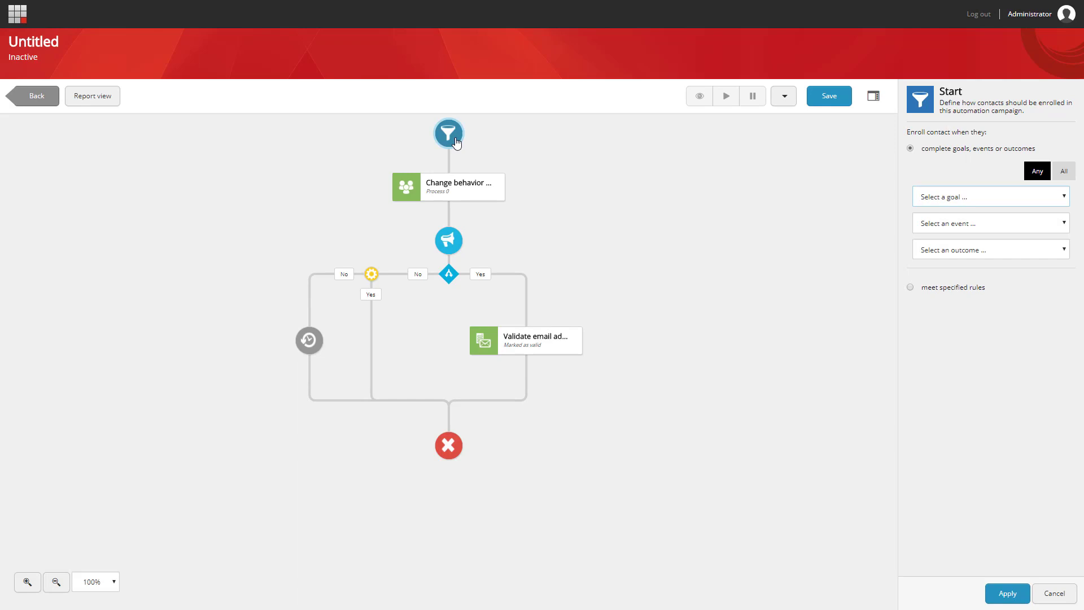
mouse_move(935, 150)
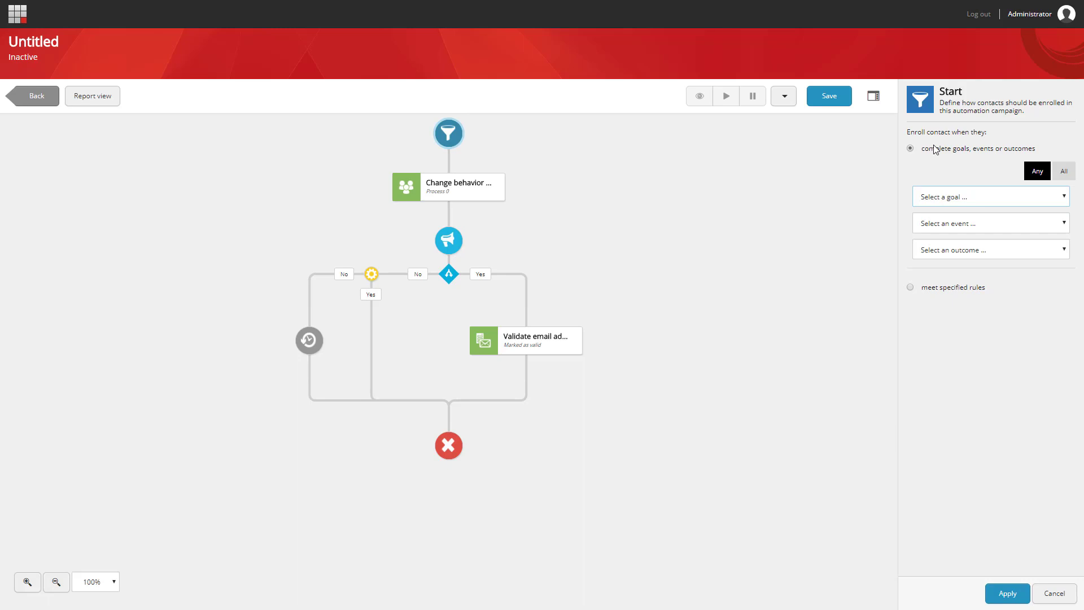
mouse_move(938, 154)
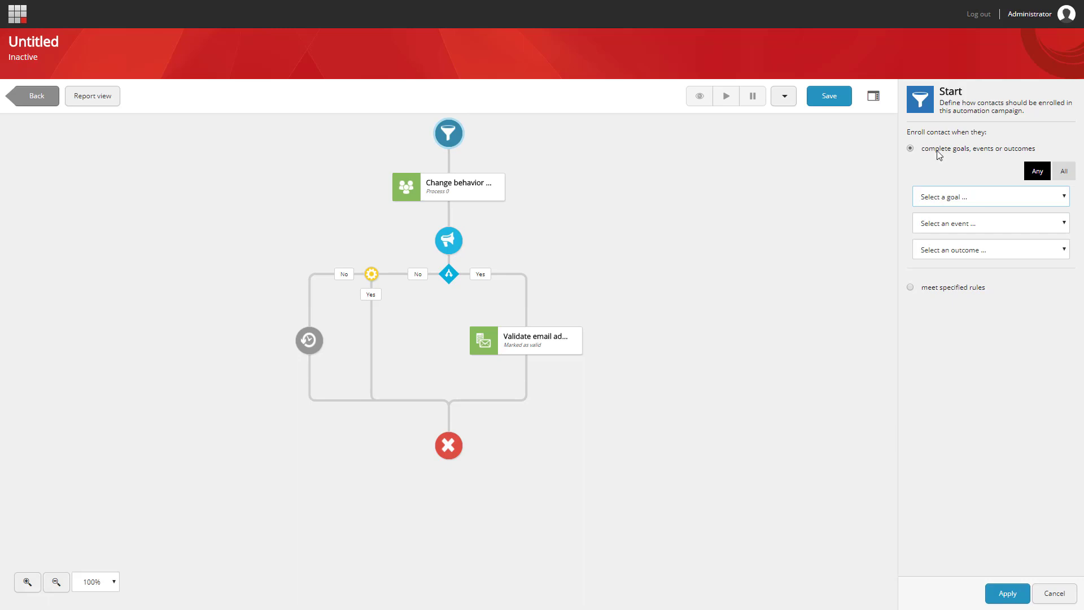
click(990, 223)
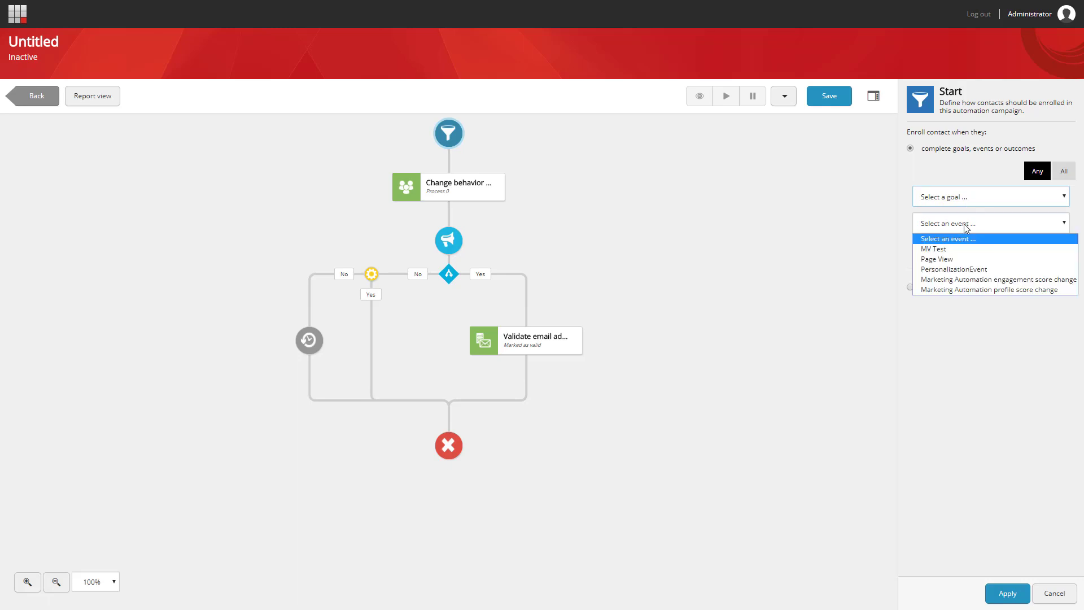
click(989, 249)
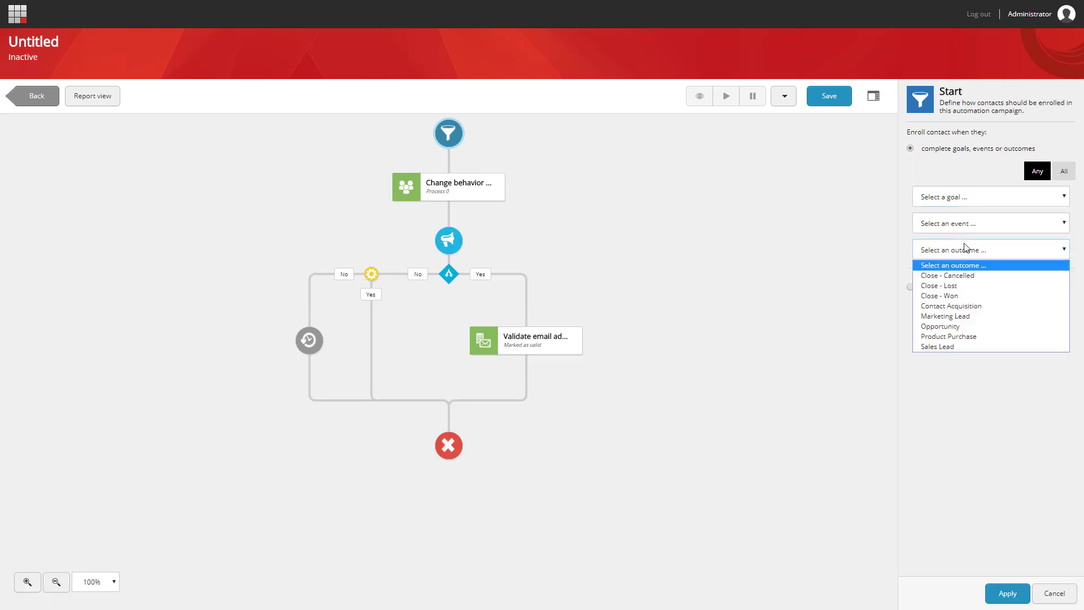
click(910, 157)
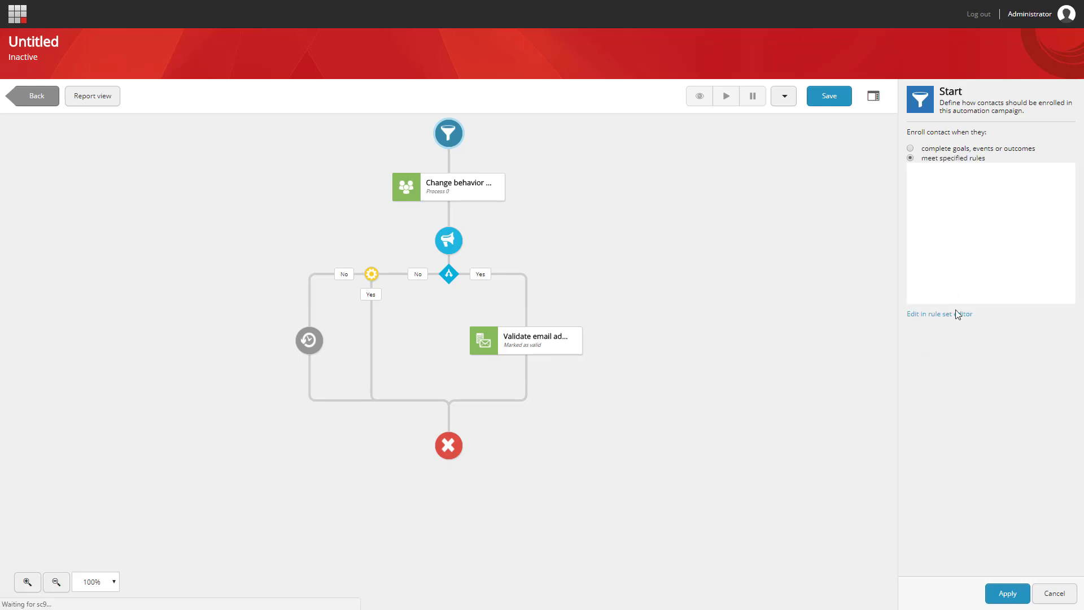
Apply the Register outcome enrollment rule and confirm removing later actions
click(939, 313)
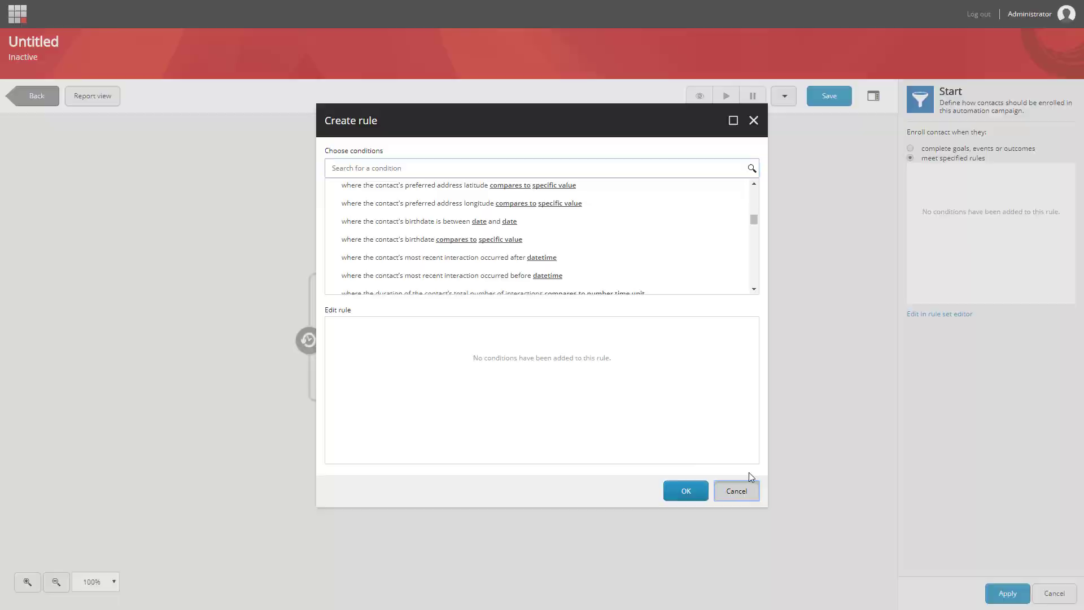
click(735, 491)
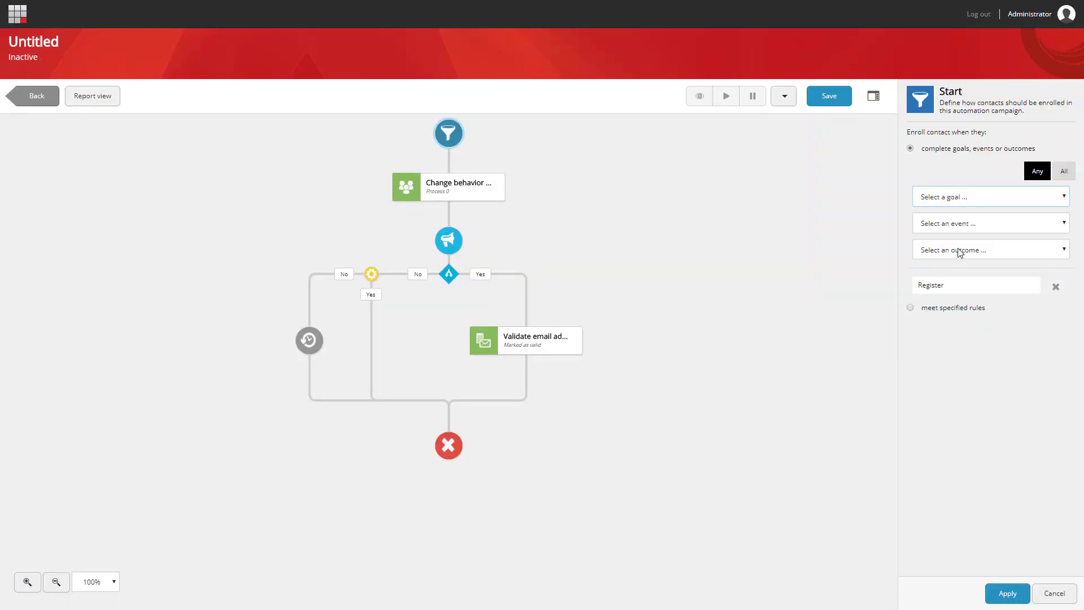
click(1053, 593)
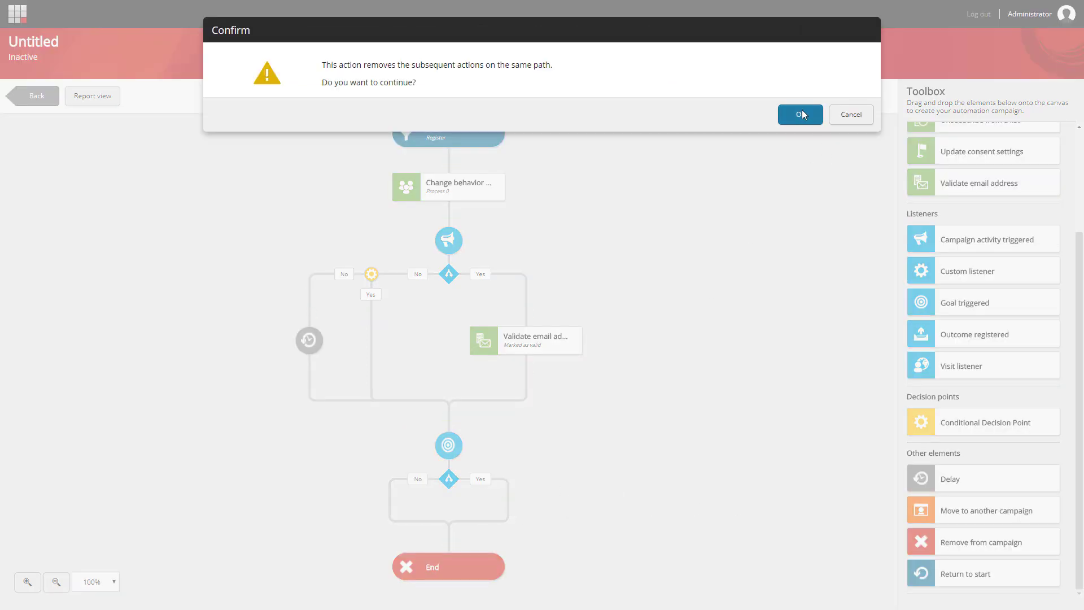
click(800, 114)
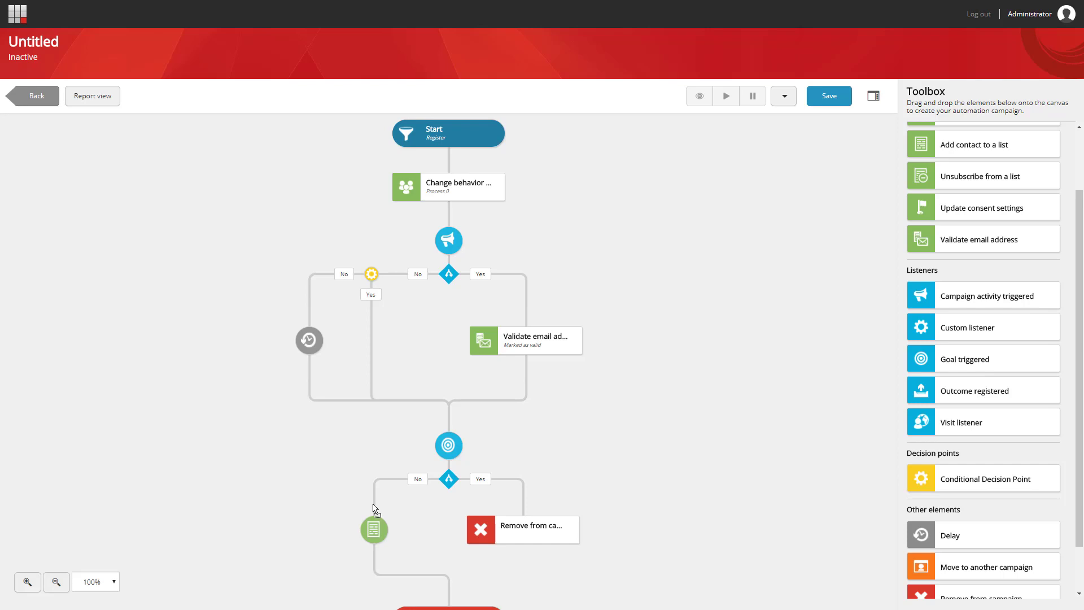
mouse_move(523, 443)
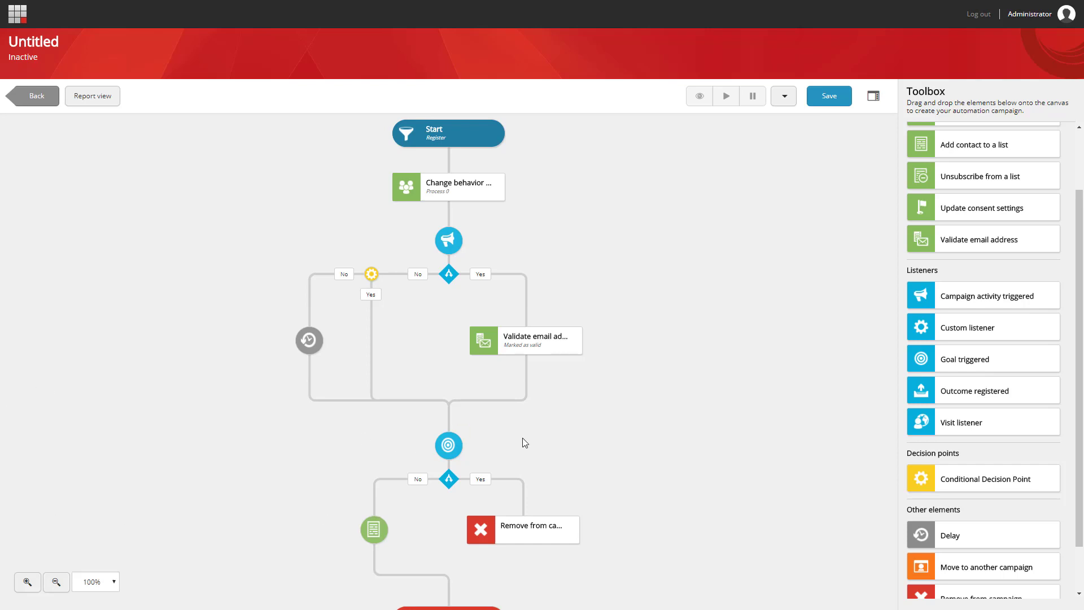
mouse_move(668, 386)
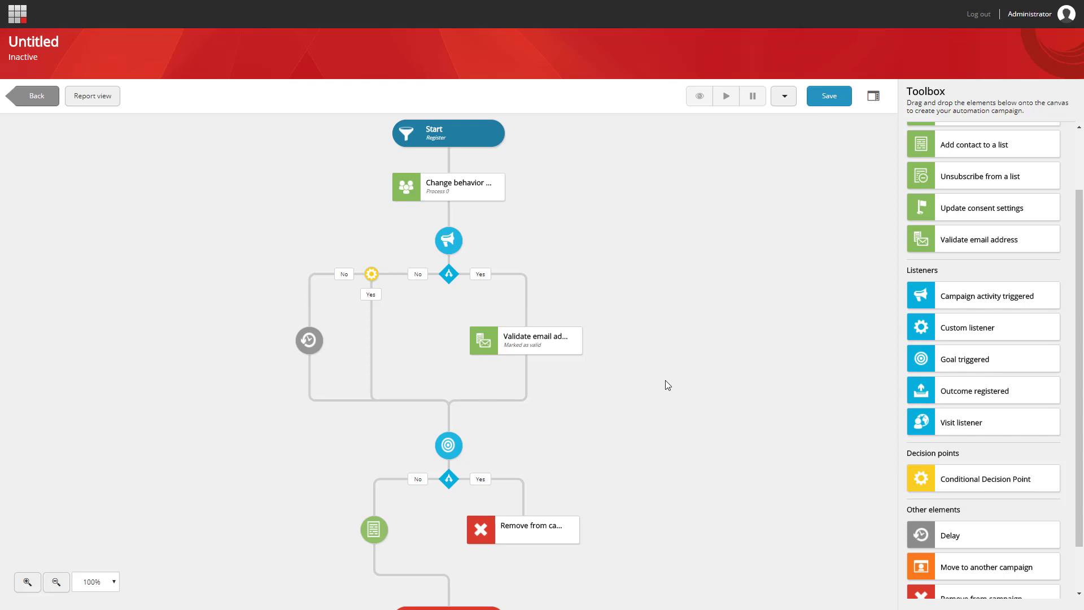
scroll(down, 3)
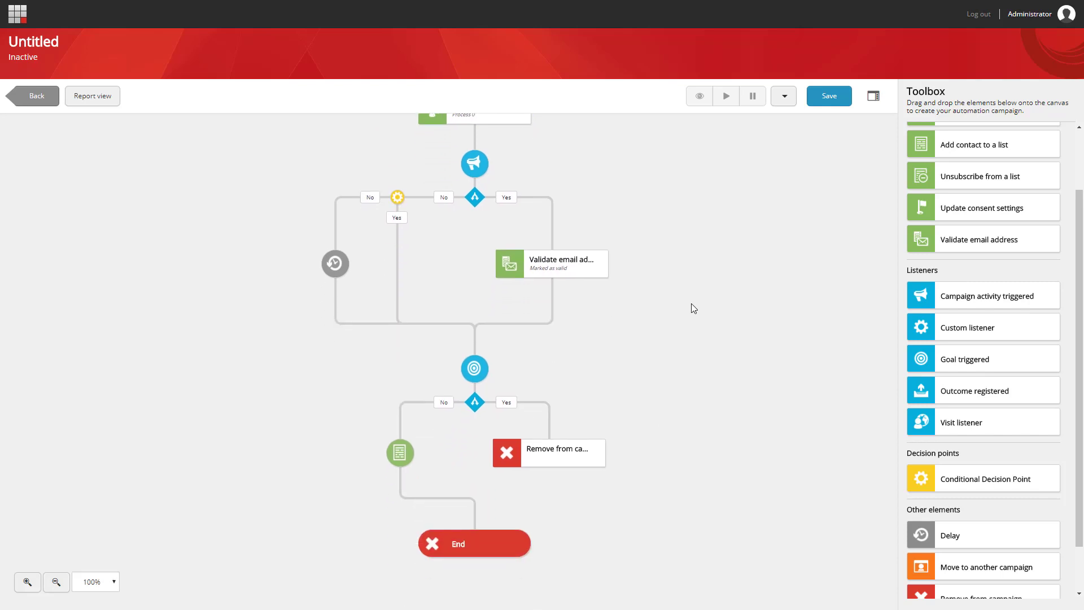
click(55, 582)
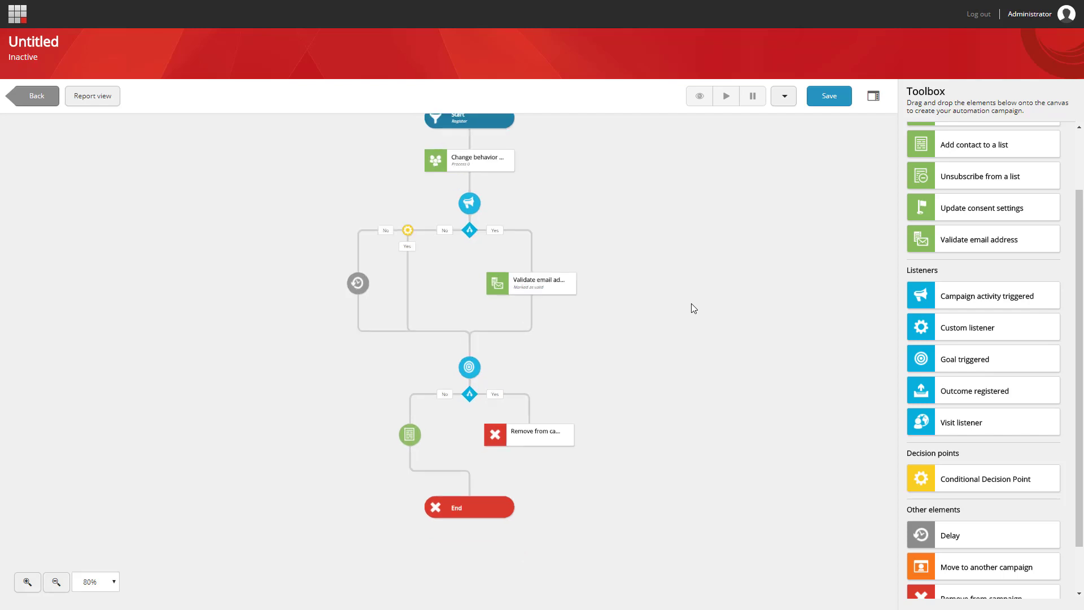
click(27, 582)
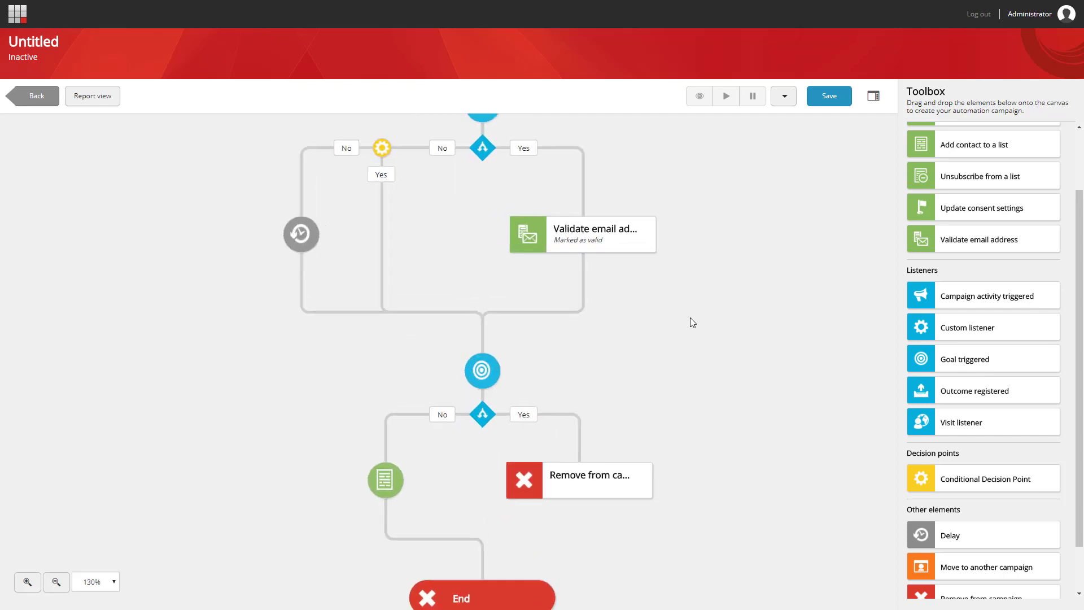
click(27, 581)
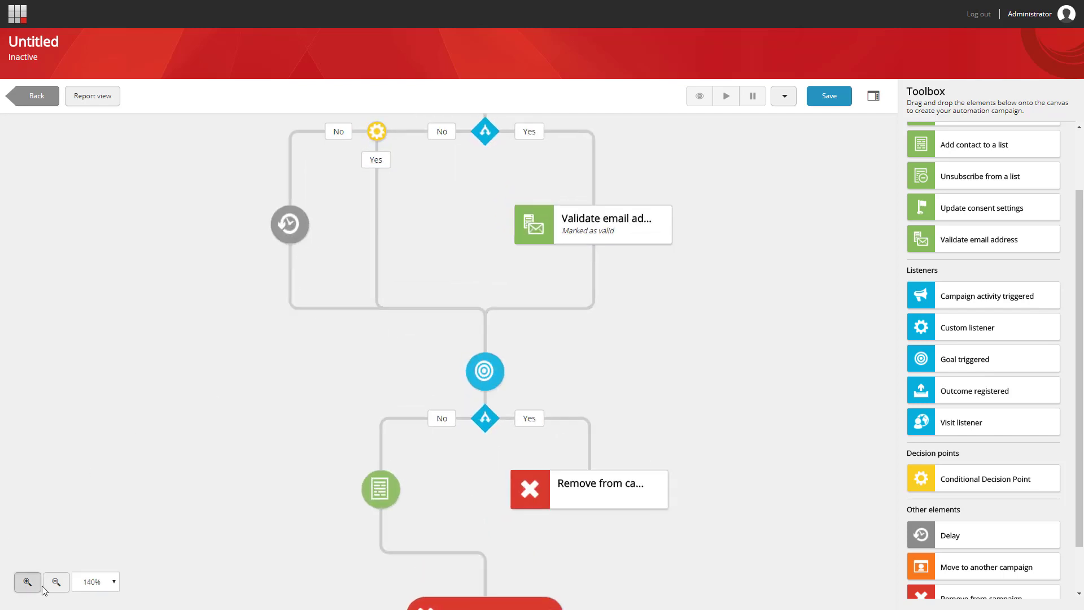
click(56, 582)
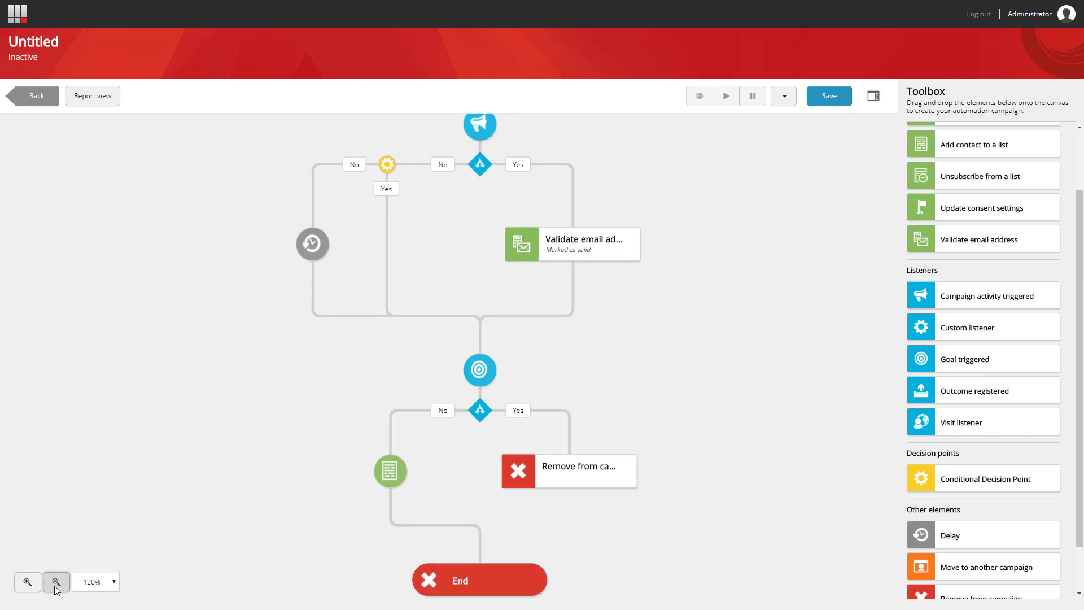
mouse_move(692, 323)
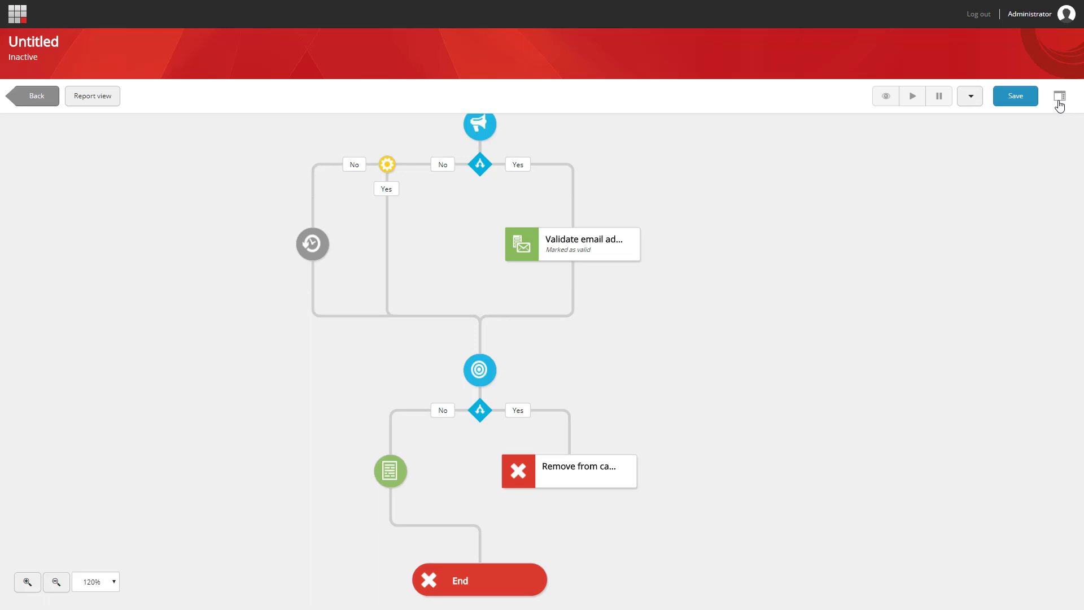
click(1059, 96)
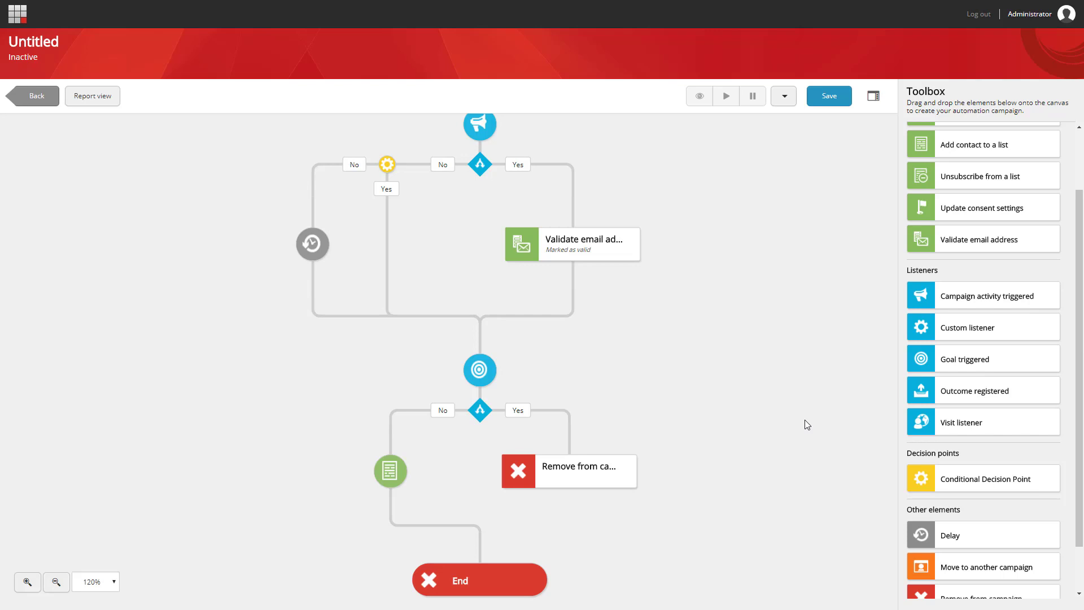
mouse_move(480, 370)
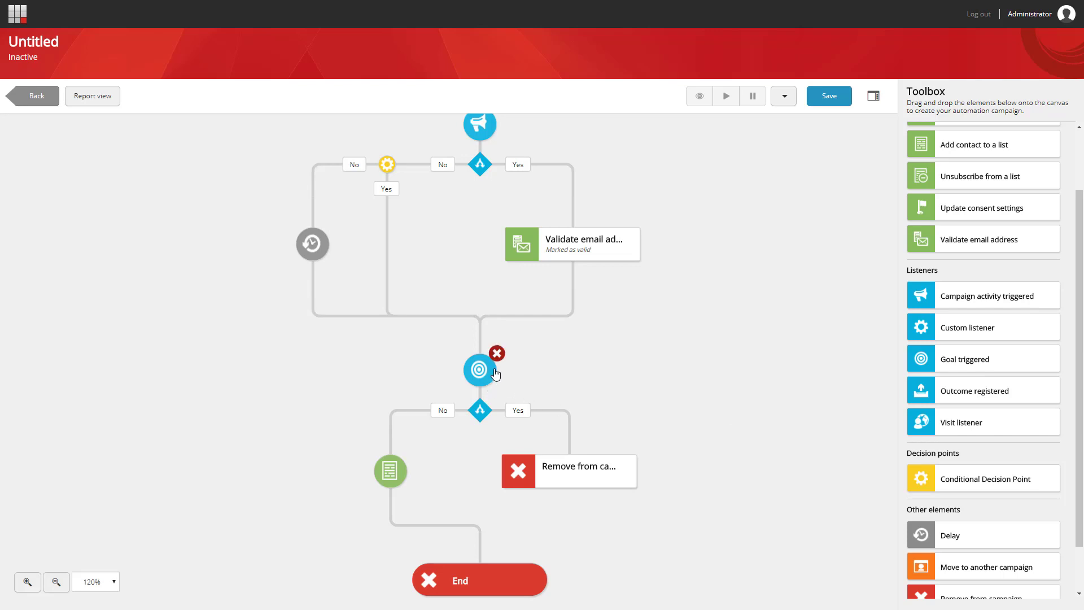
Delete the Goal triggered listener together with its Yes path
click(479, 369)
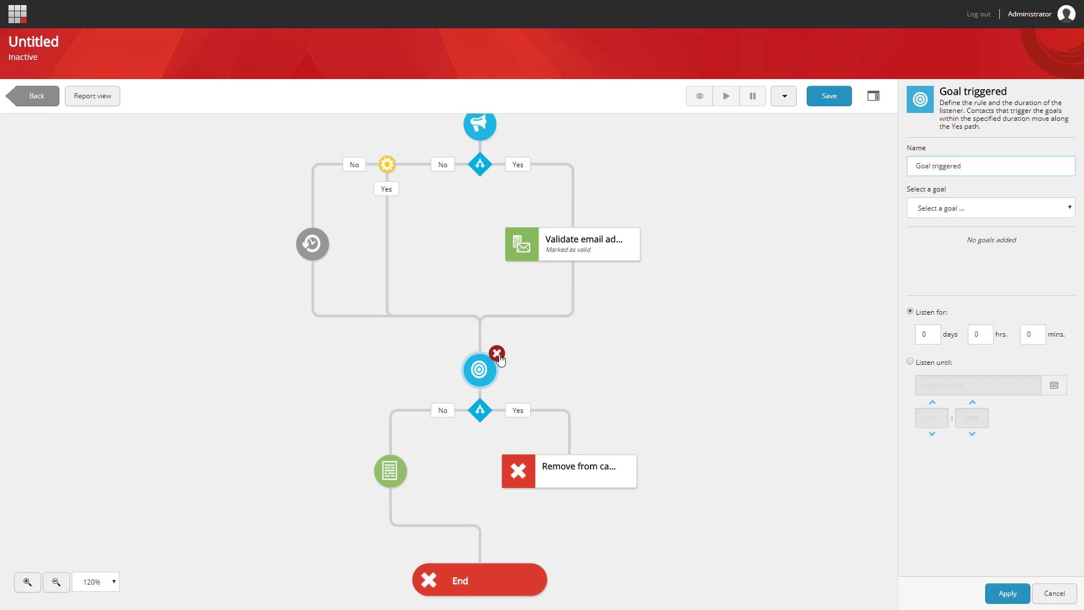
click(496, 354)
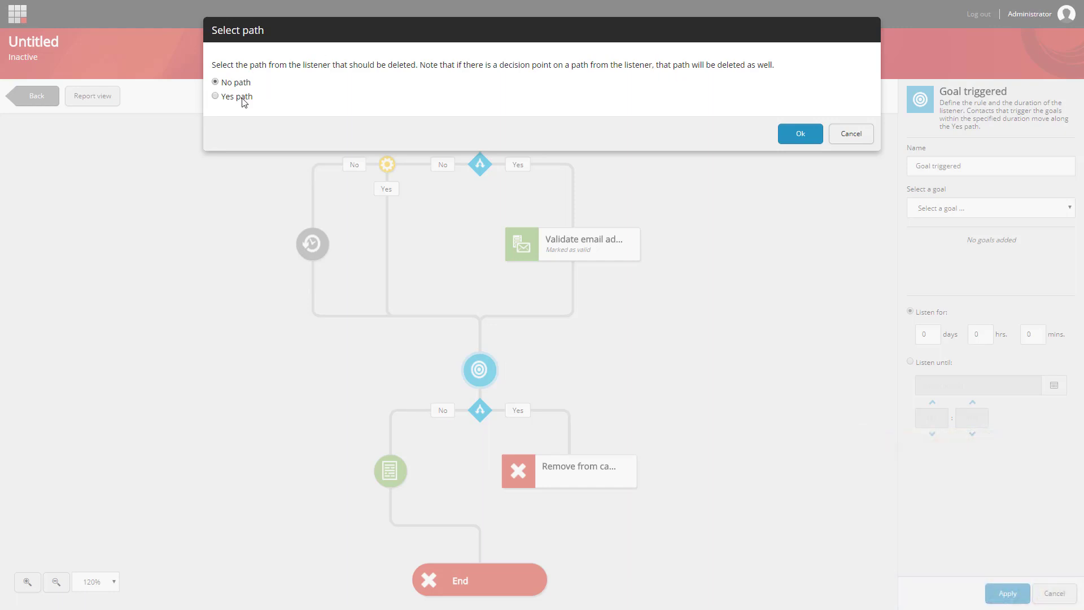
click(216, 96)
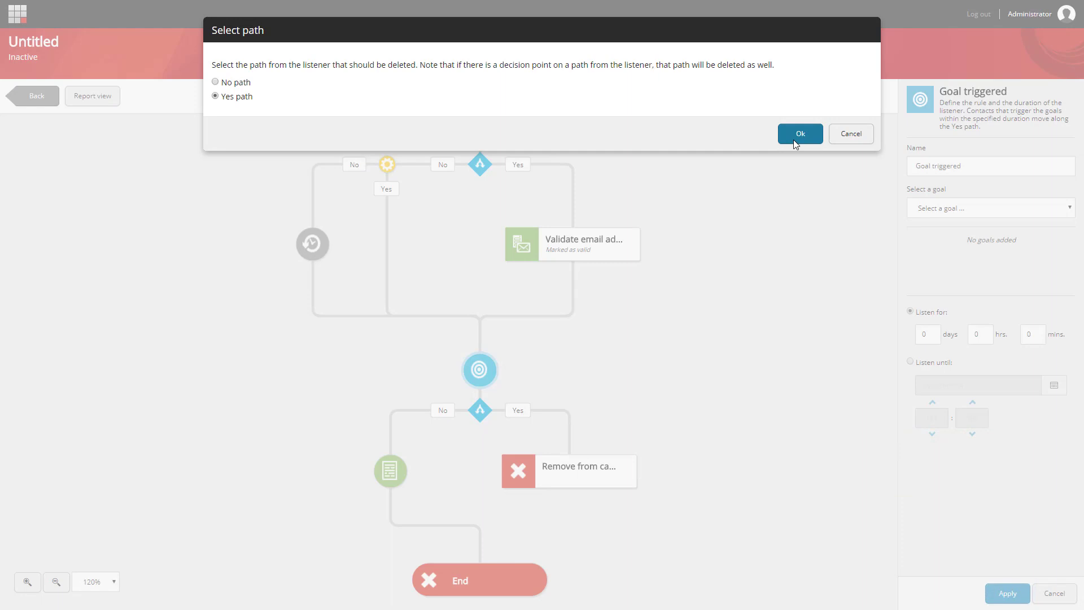
click(800, 134)
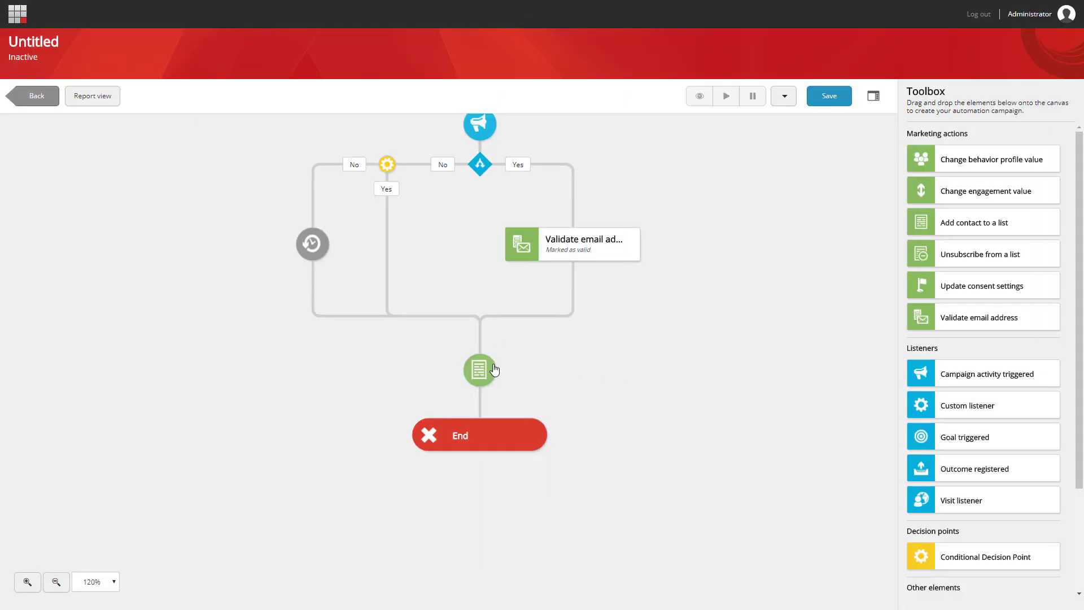
mouse_move(480, 369)
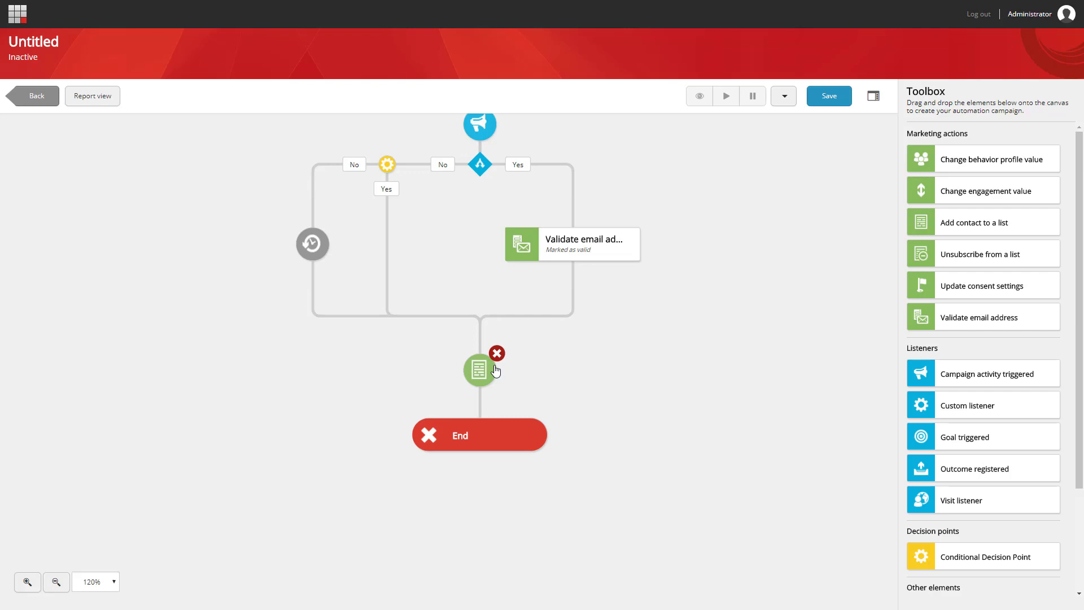
mouse_move(835, 105)
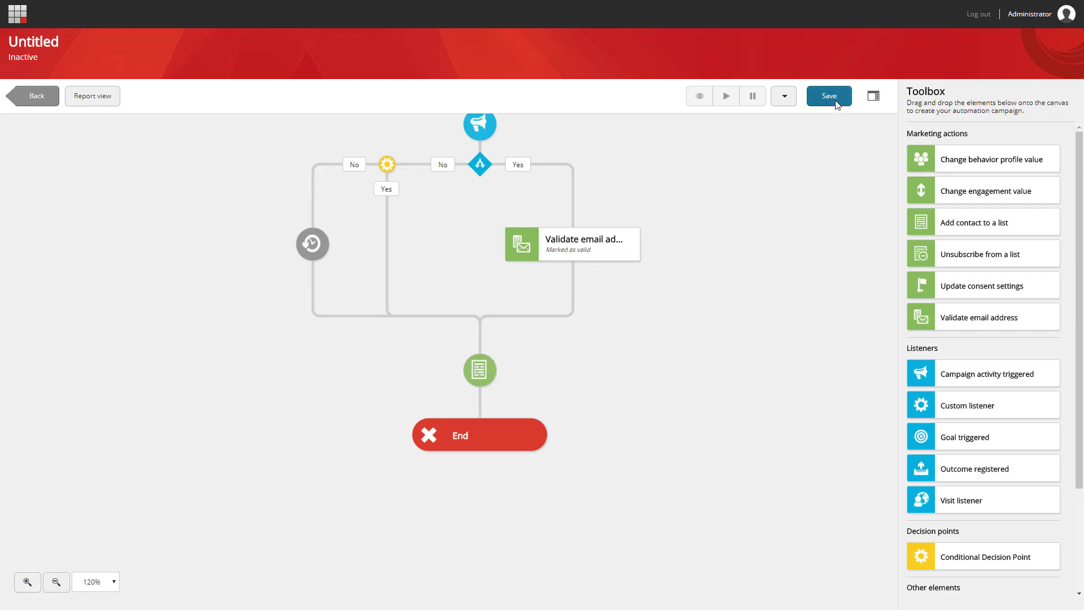
Save as 'Marketing Automation' with description 'Welcome to Sitecore Marketing Automation'
click(828, 96)
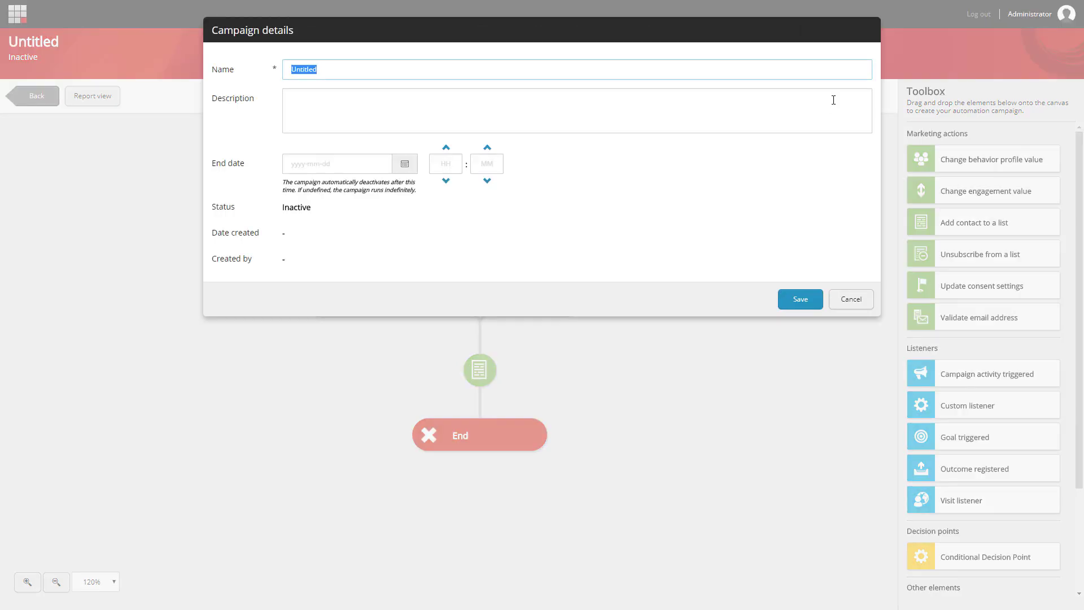
text(Marketin)
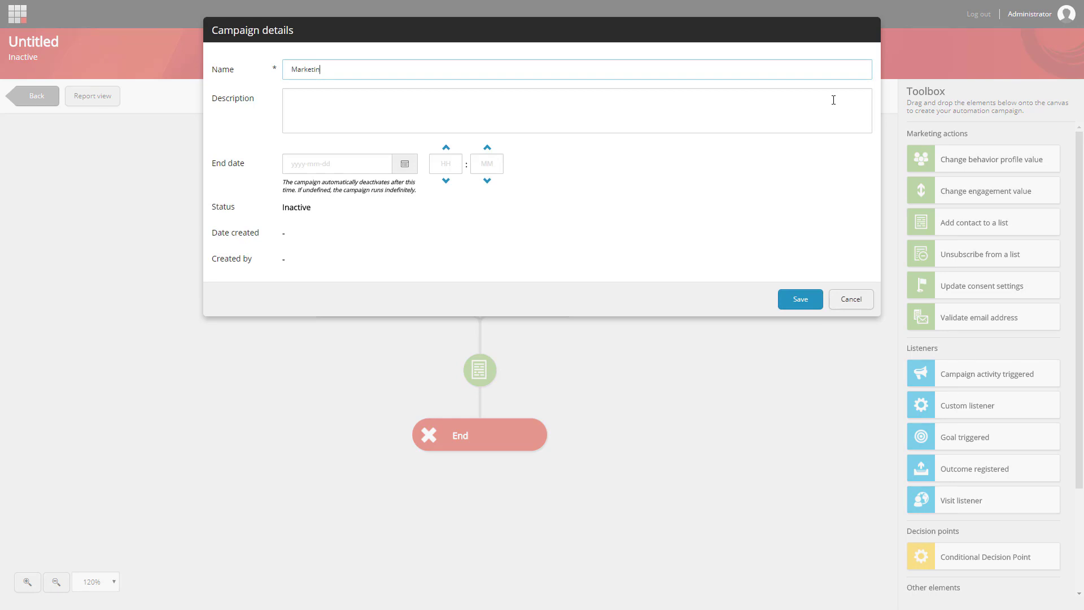
text(Welcome to)
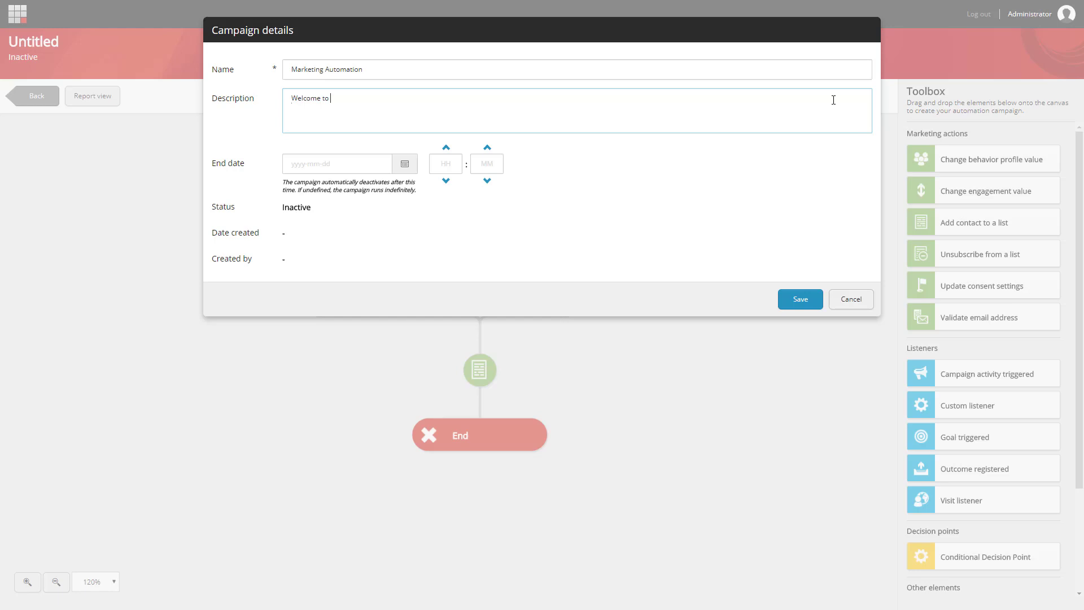
text(Sitecore)
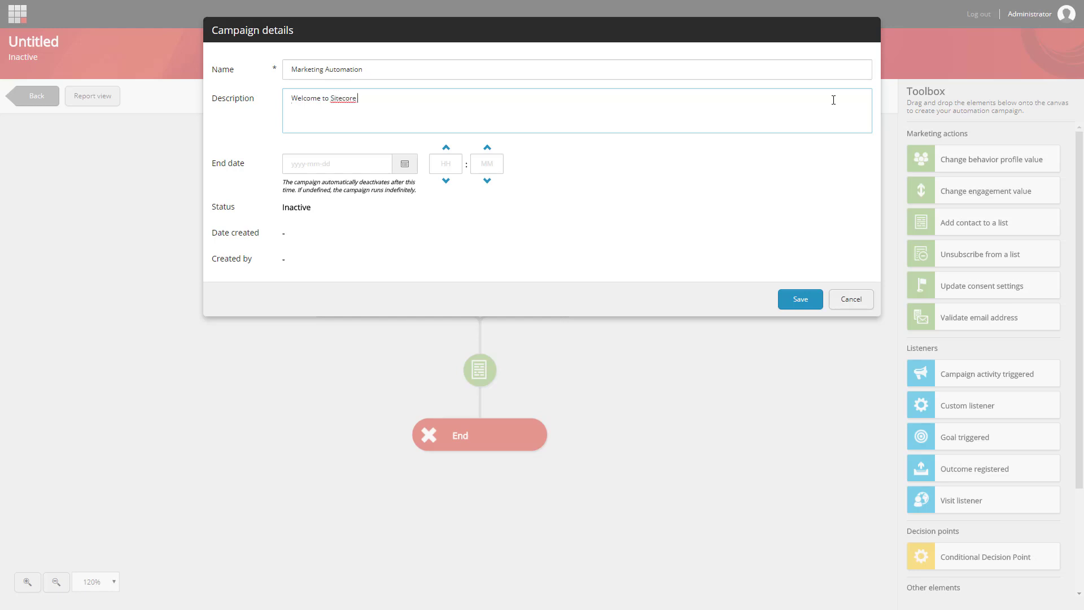
text(Marketing Automation)
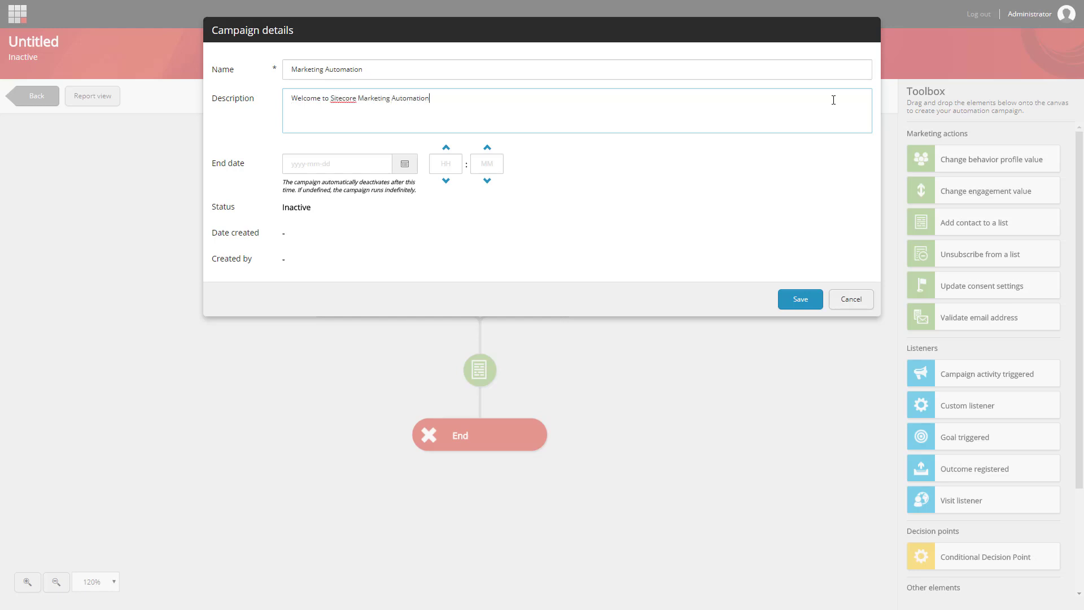
click(800, 298)
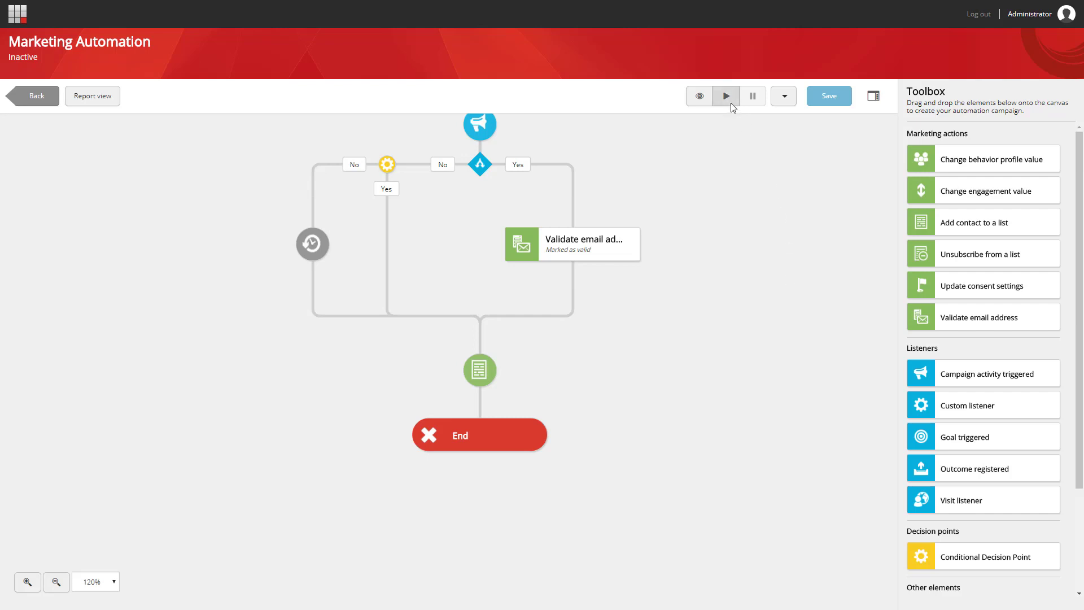
Open the campaign actions dropdown showing the Activate option
click(783, 96)
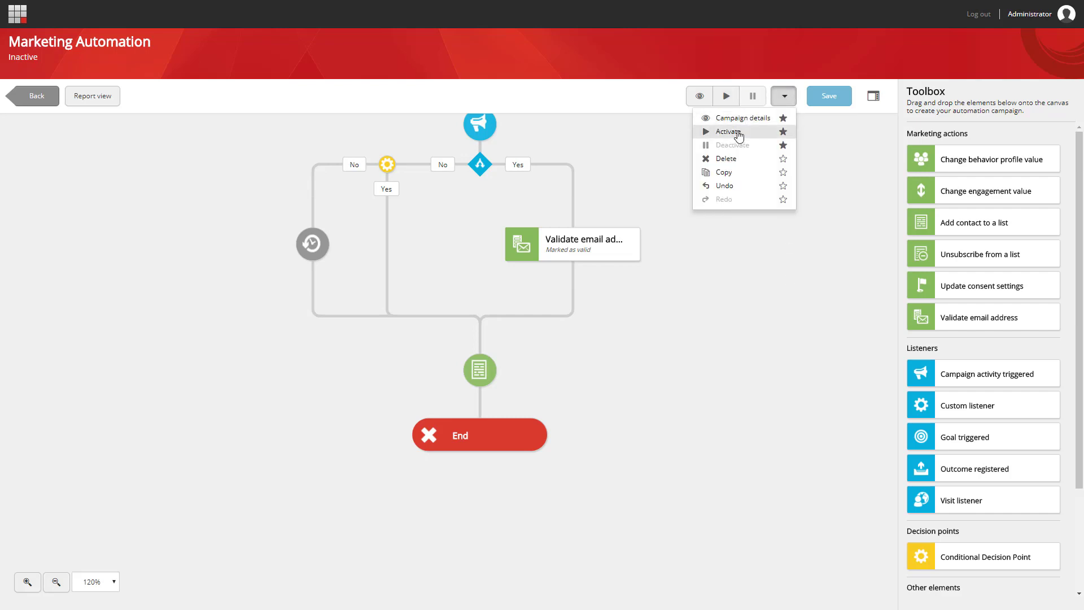
mouse_move(740, 139)
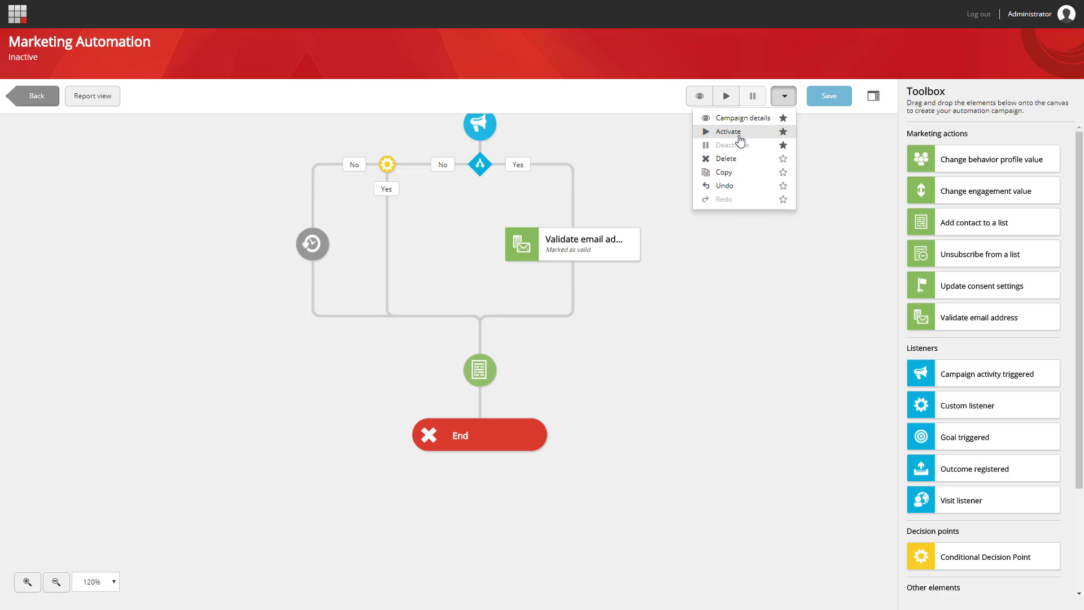
mouse_move(728, 132)
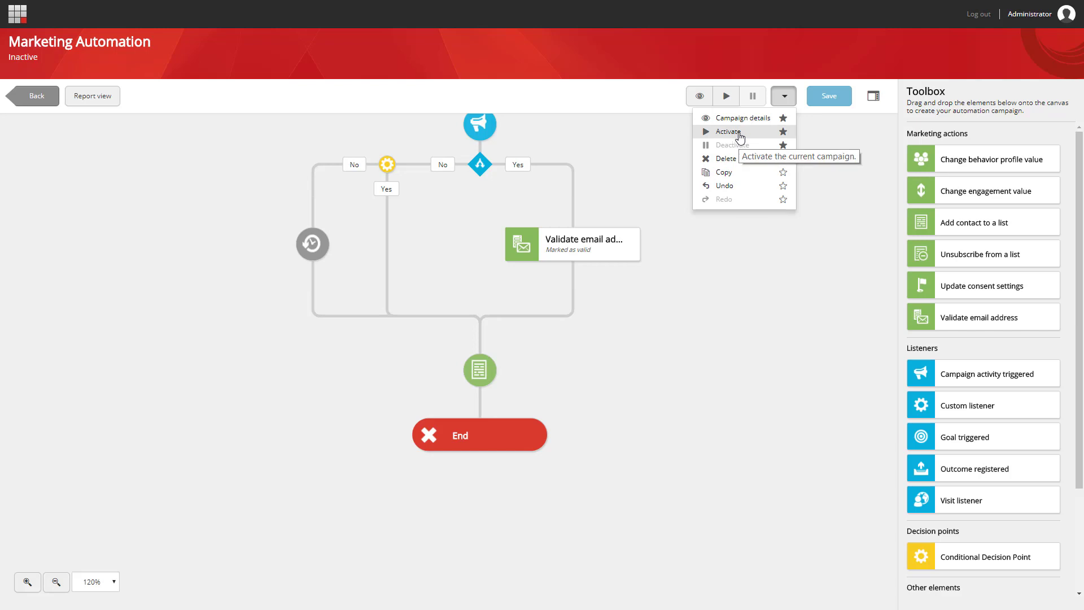